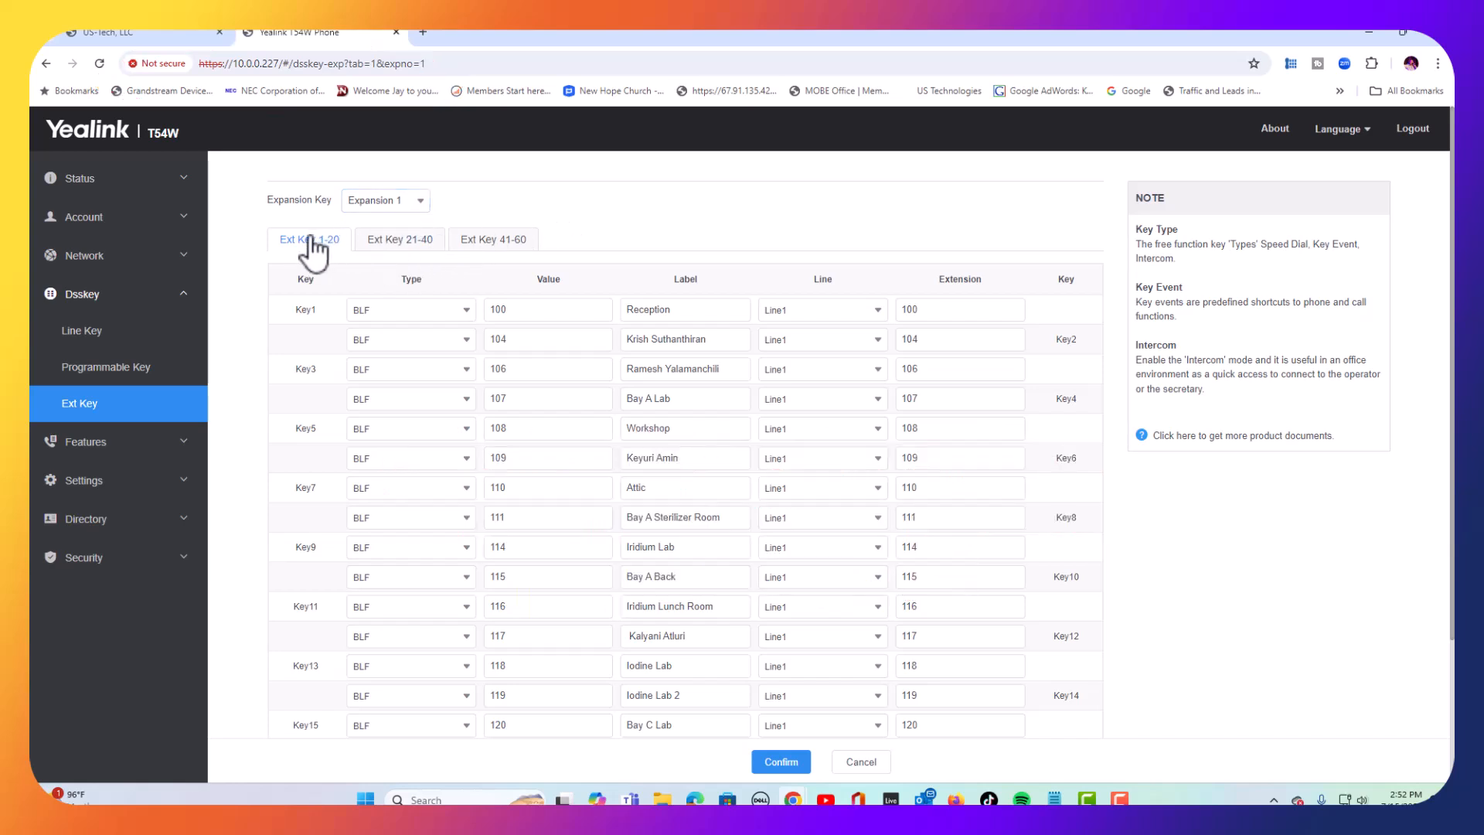
pyautogui.moveTo(399, 238)
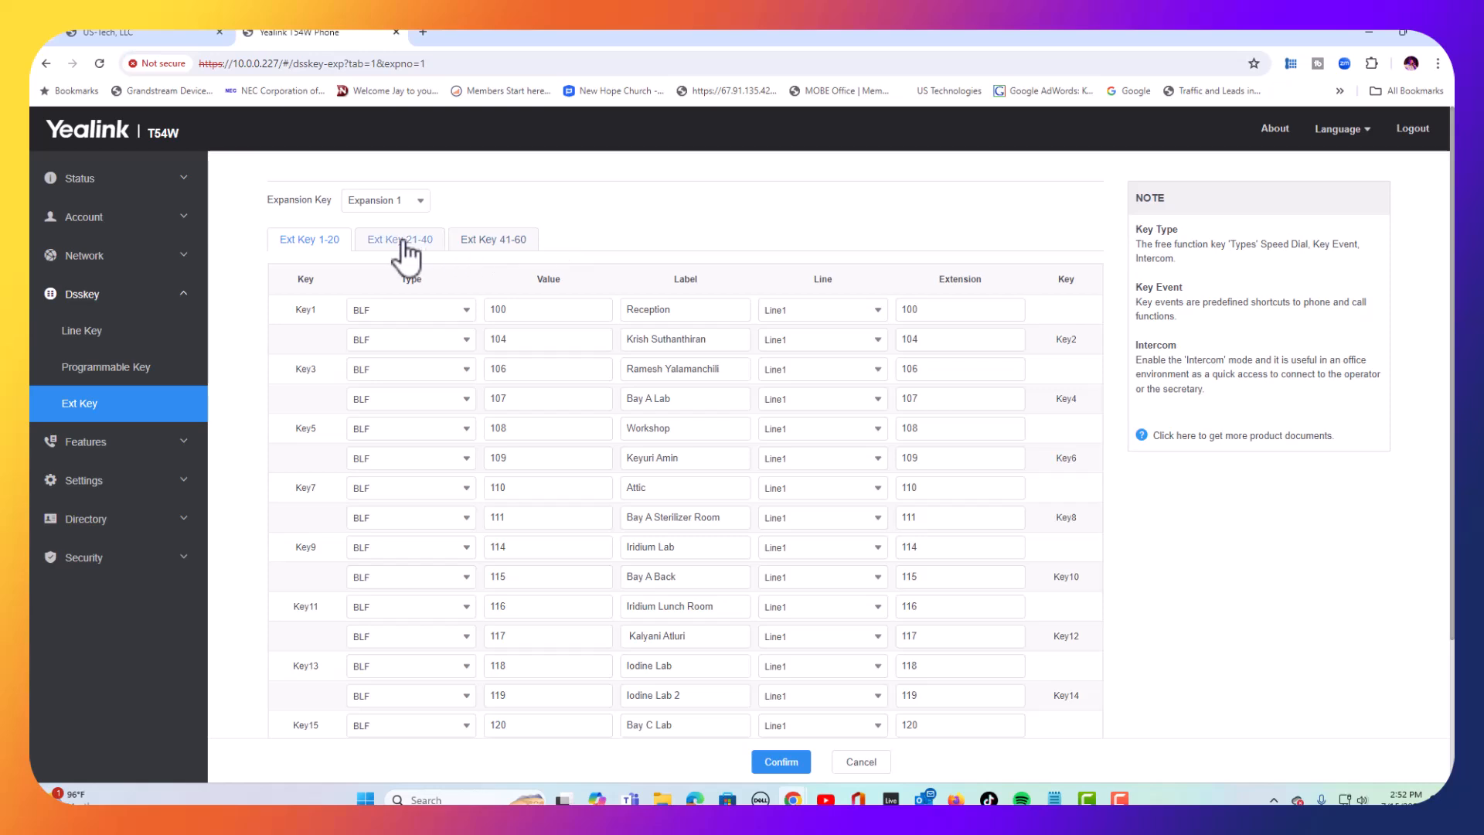
# - Show Expansion 1's extension keys 41–60 with their BLF entries
pyautogui.click(491, 238)
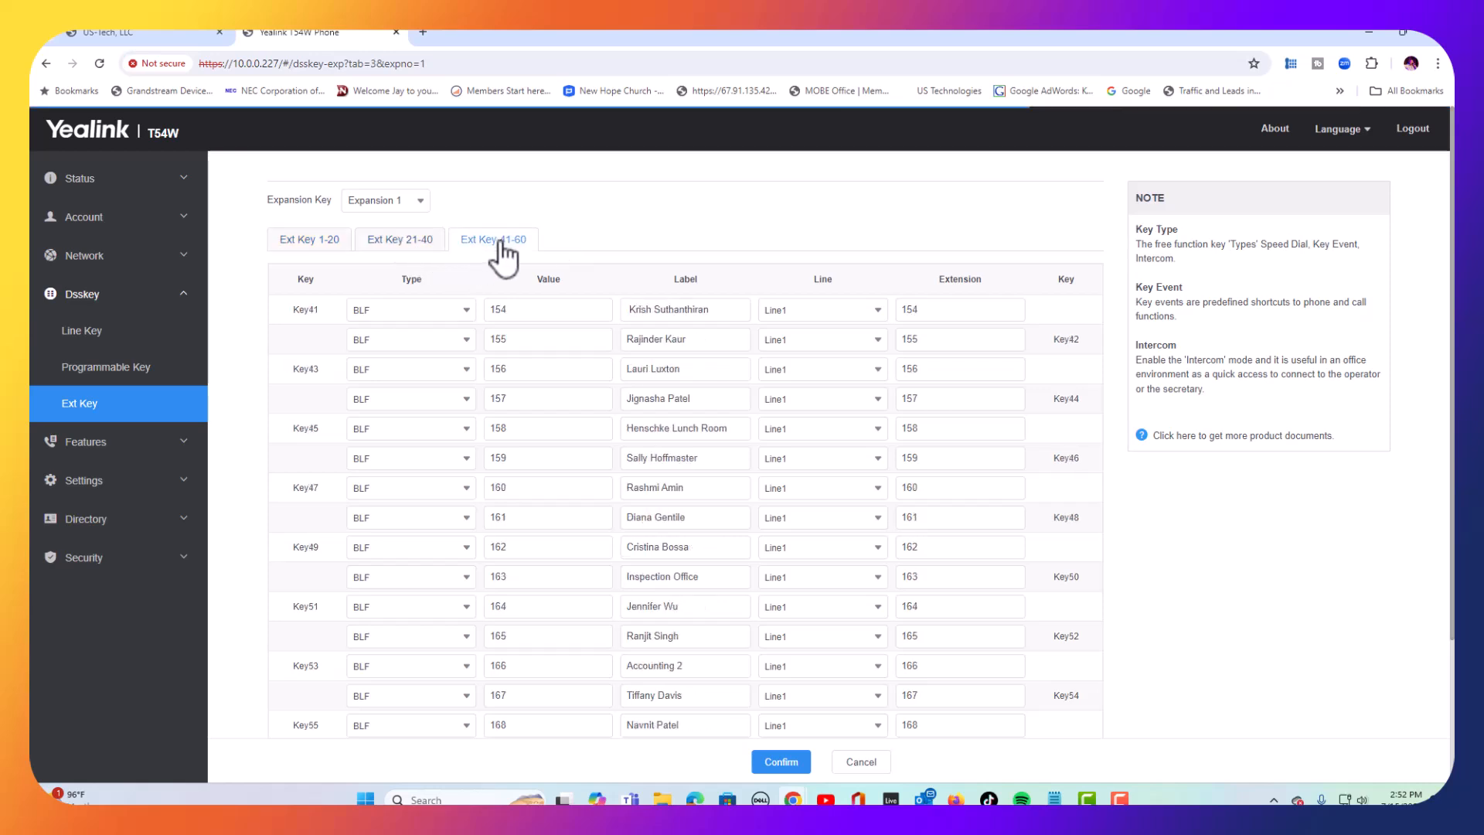
pyautogui.moveTo(697, 246)
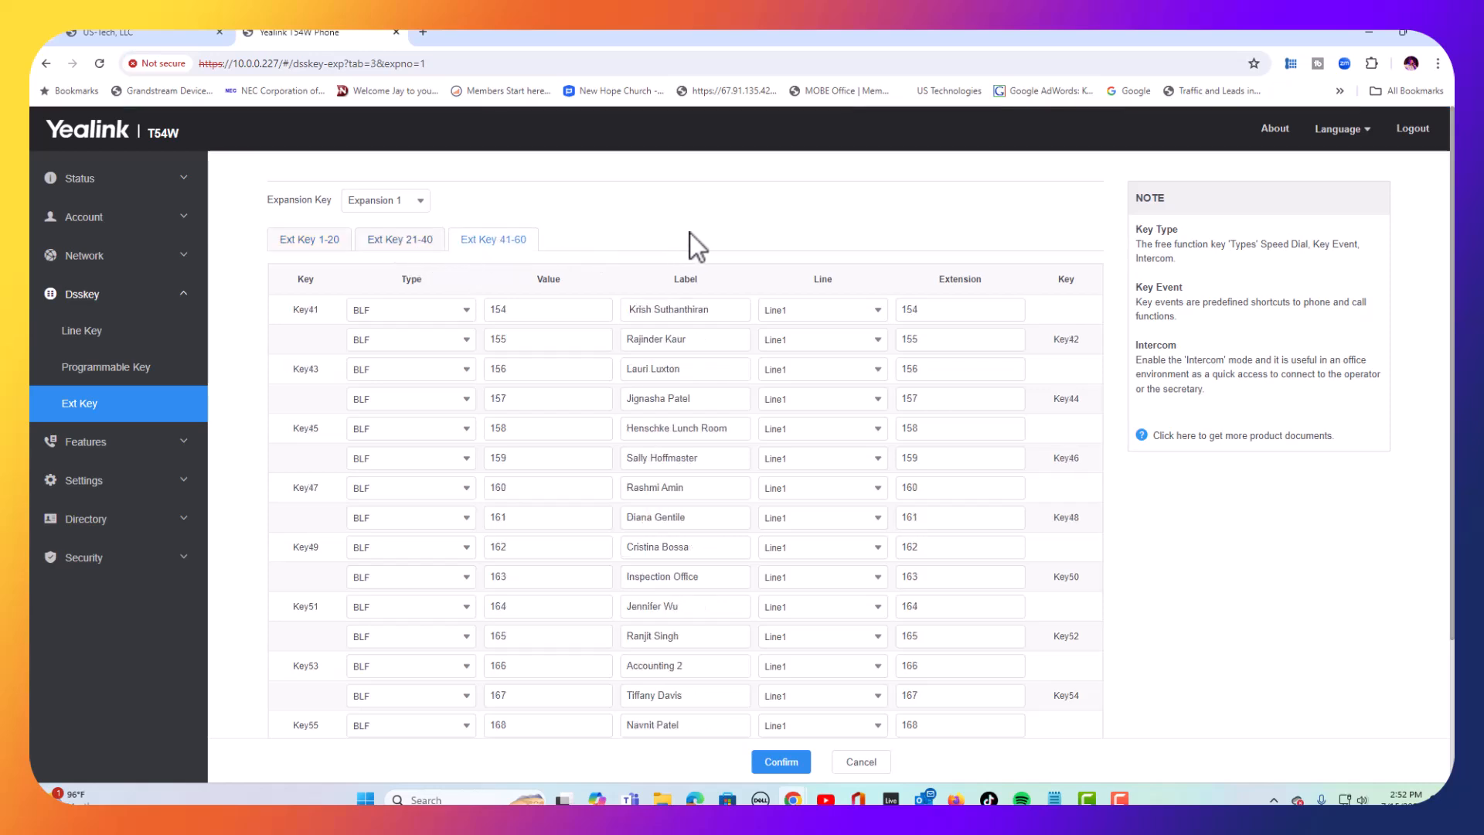
pyautogui.moveTo(76, 421)
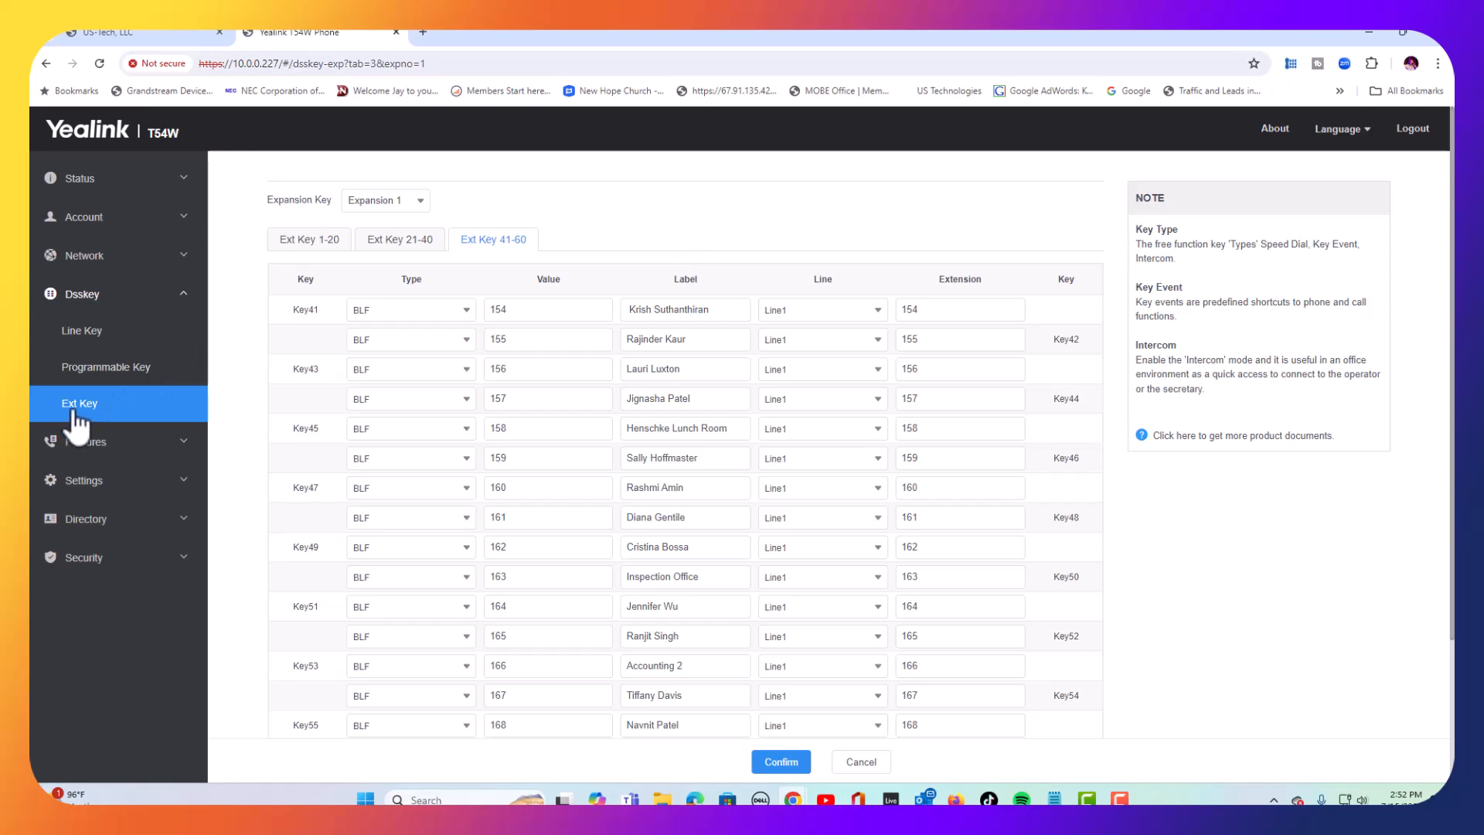
pyautogui.moveTo(85, 313)
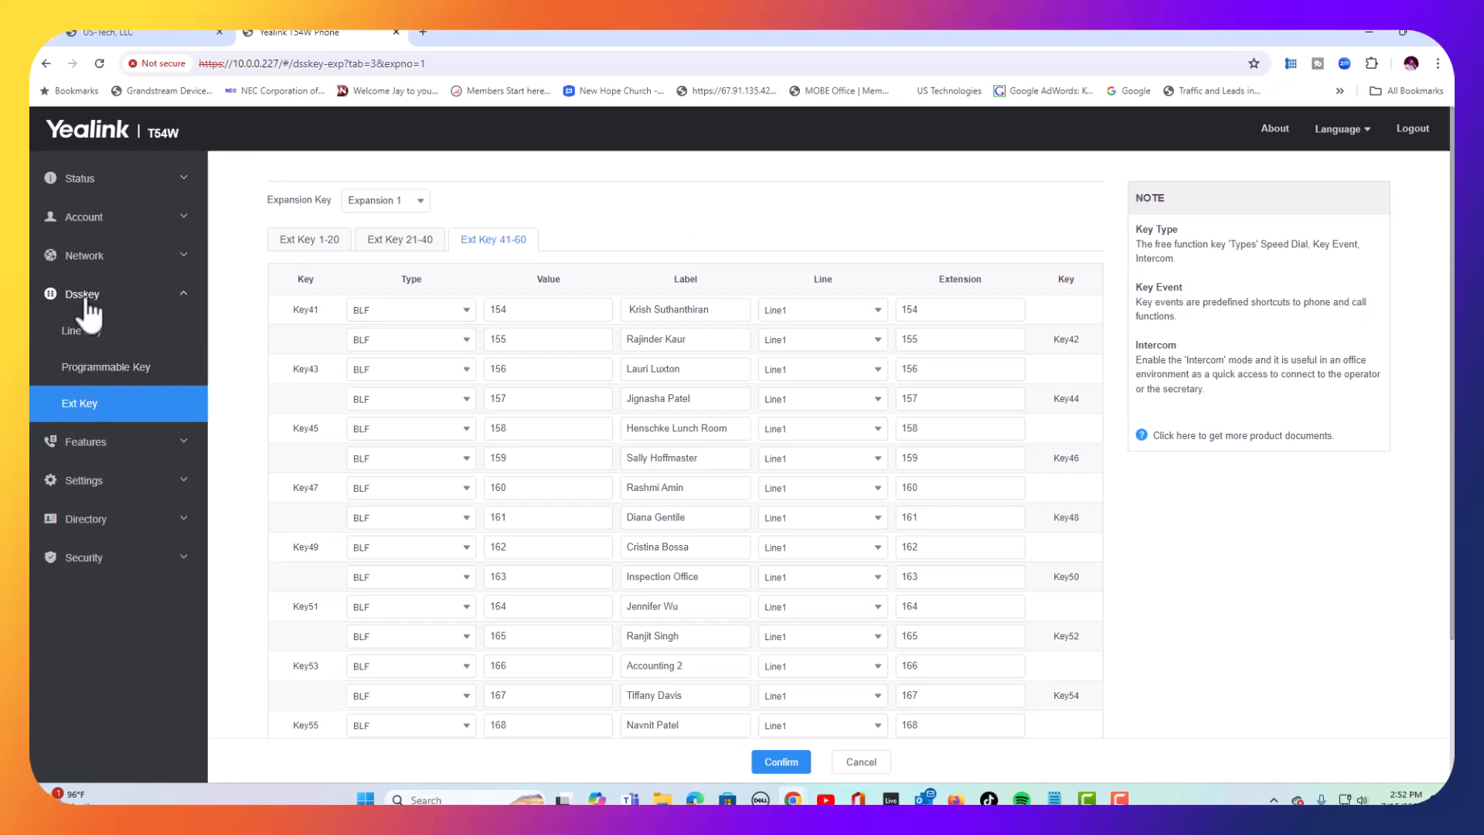
pyautogui.moveTo(265, 45)
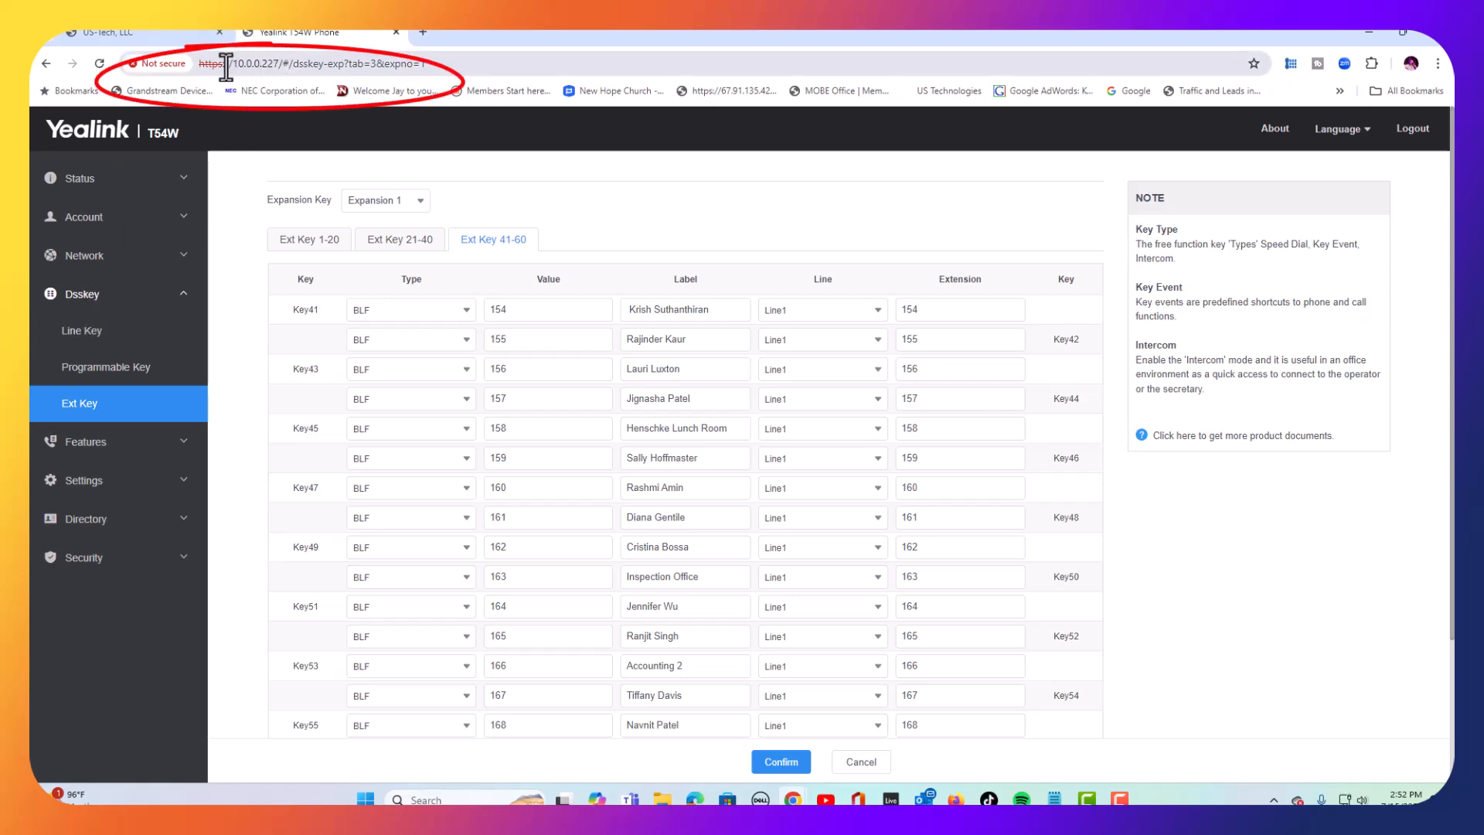
pyautogui.moveTo(94, 340)
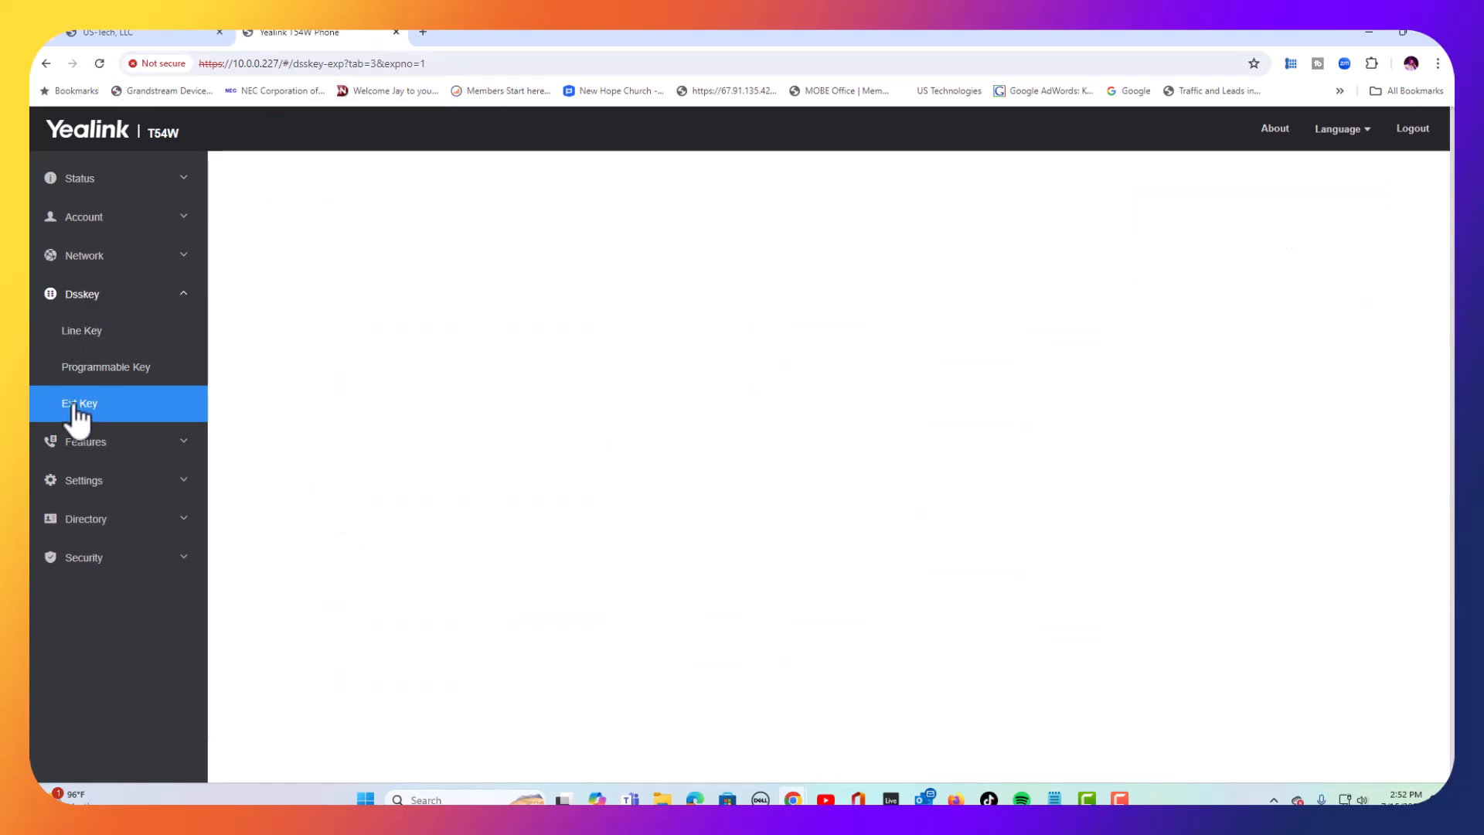
pyautogui.click(78, 403)
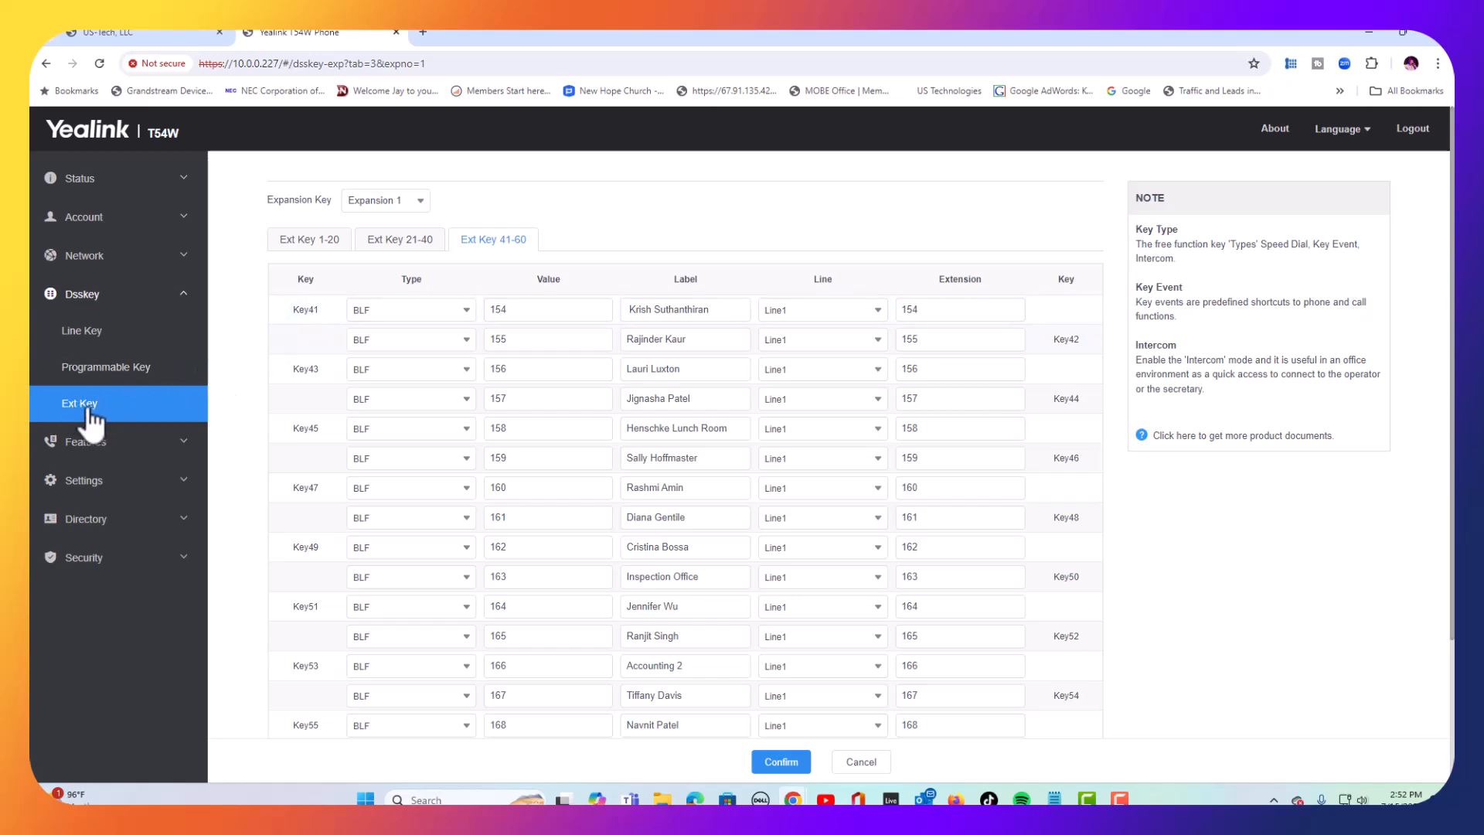
pyautogui.moveTo(629, 242)
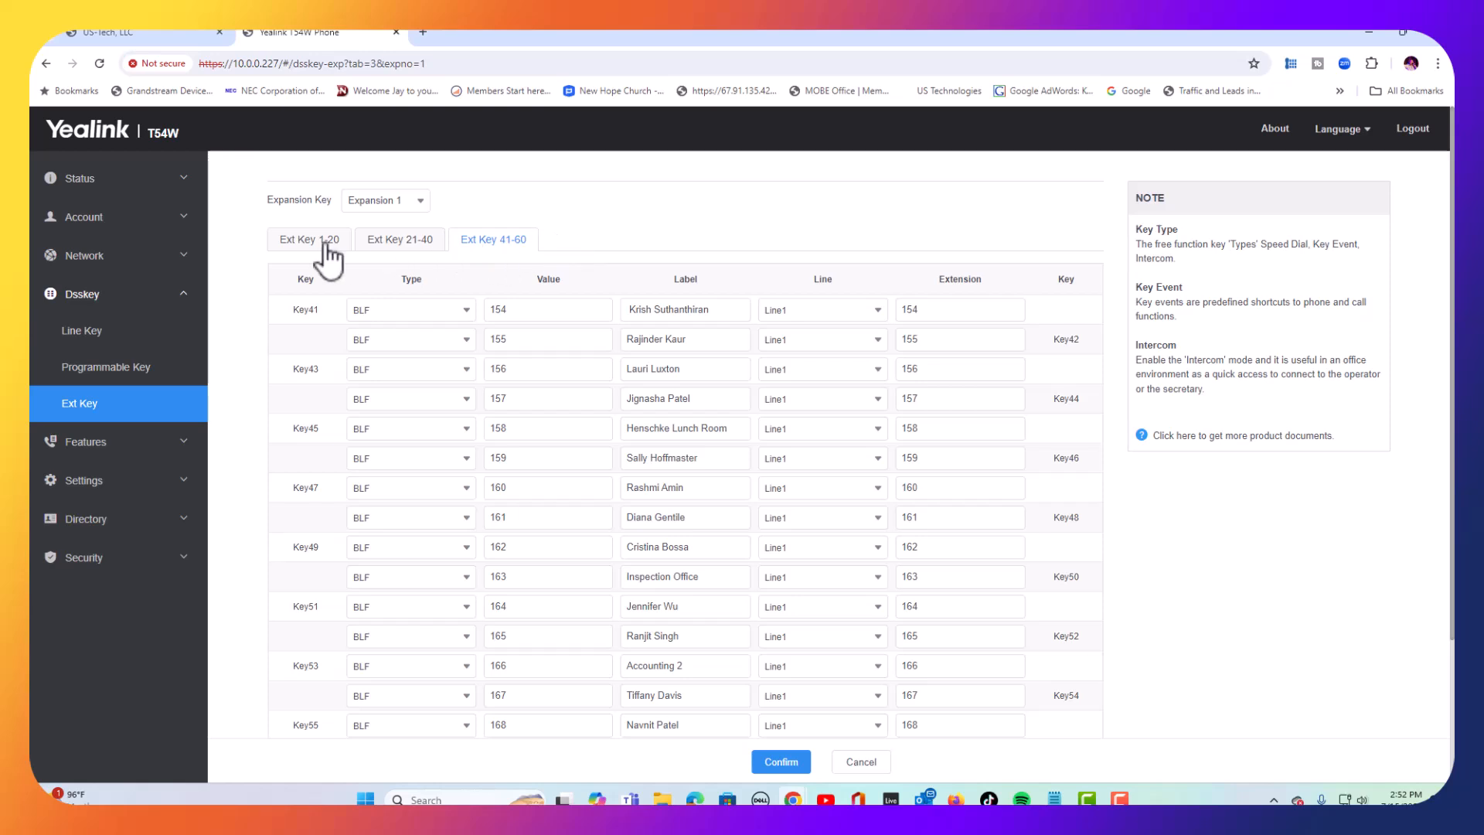
pyautogui.moveTo(63, 403)
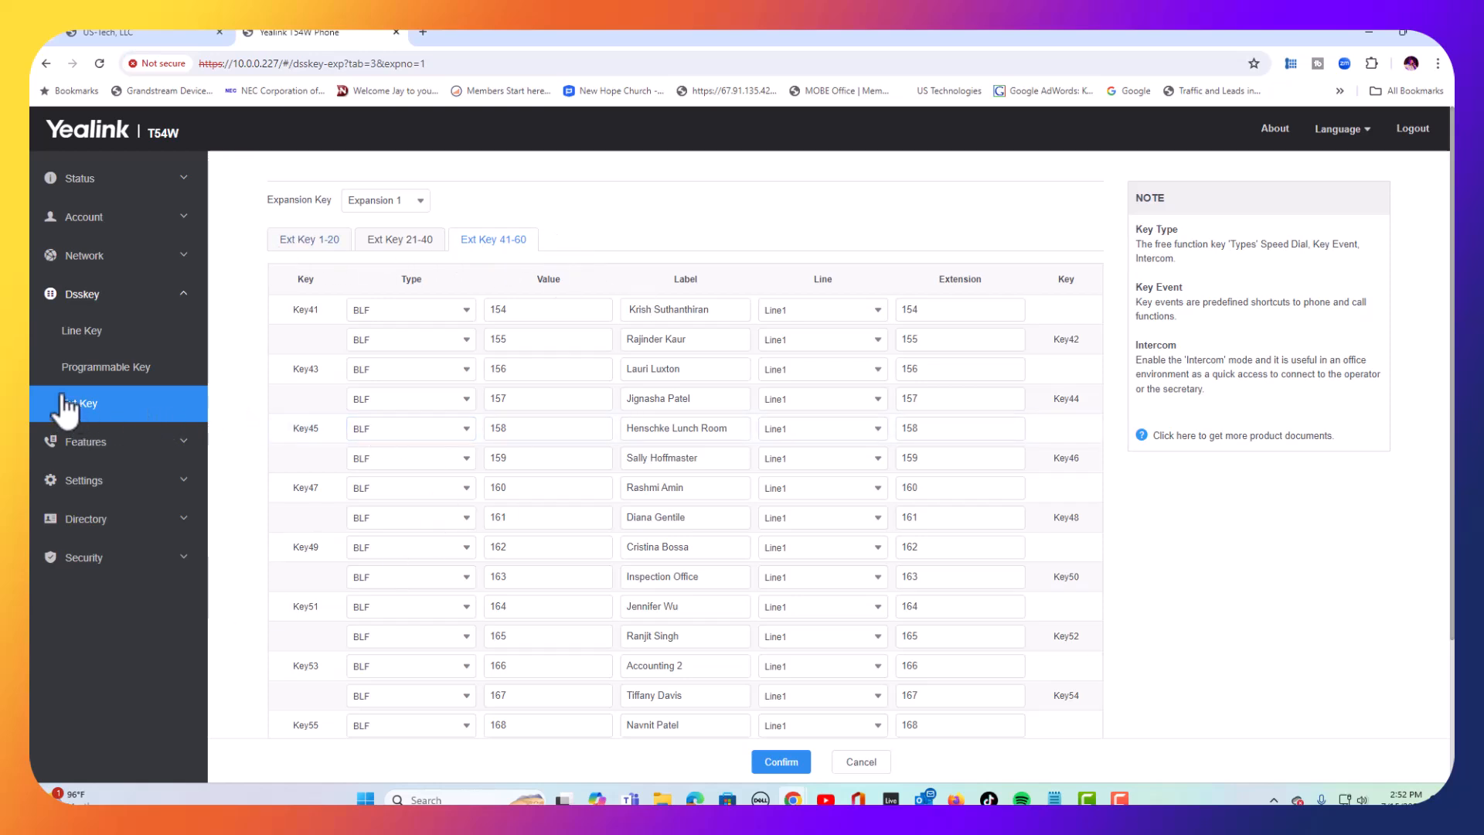
pyautogui.moveTo(631, 188)
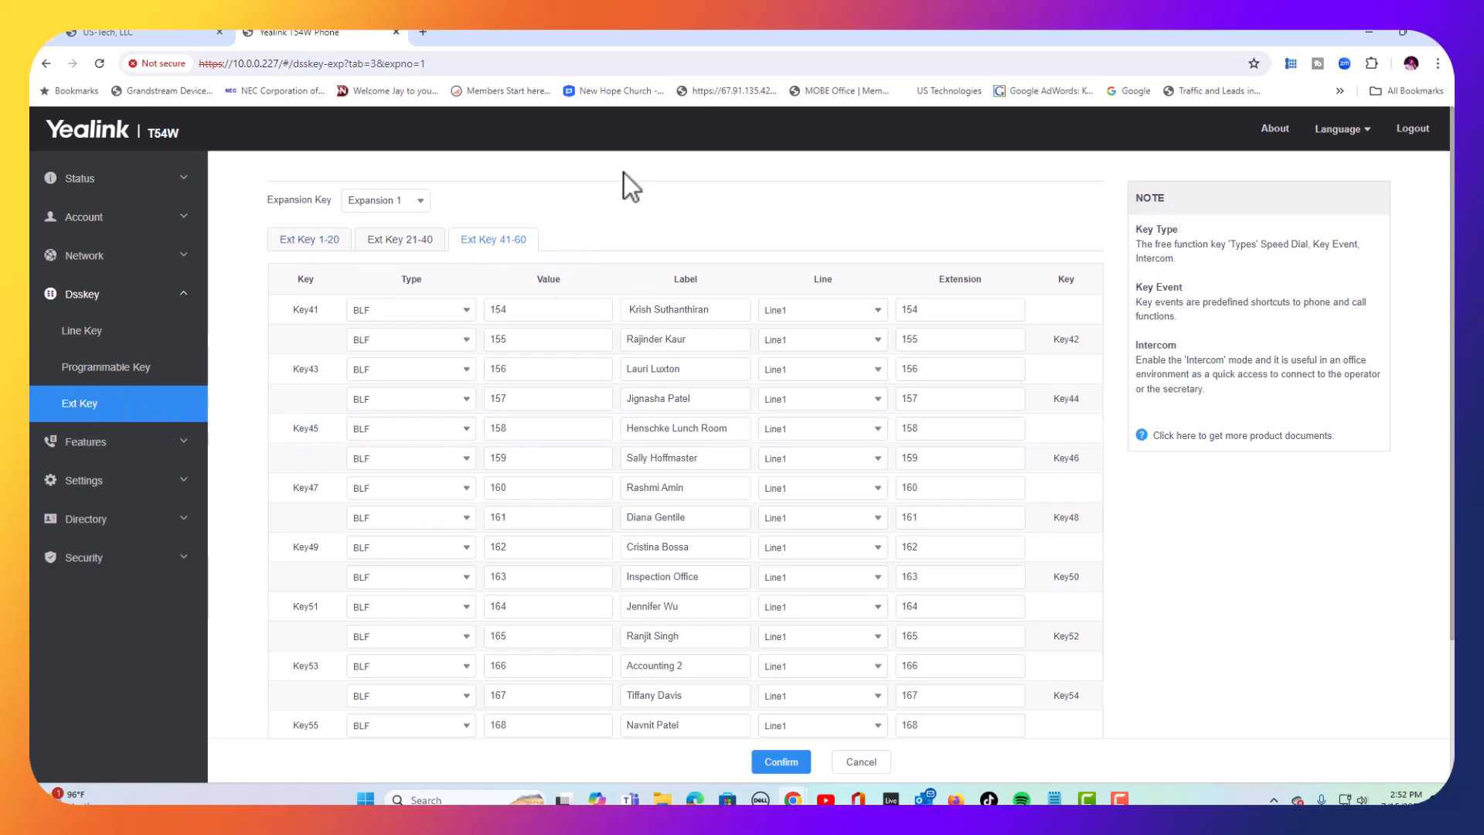
pyautogui.moveTo(690, 213)
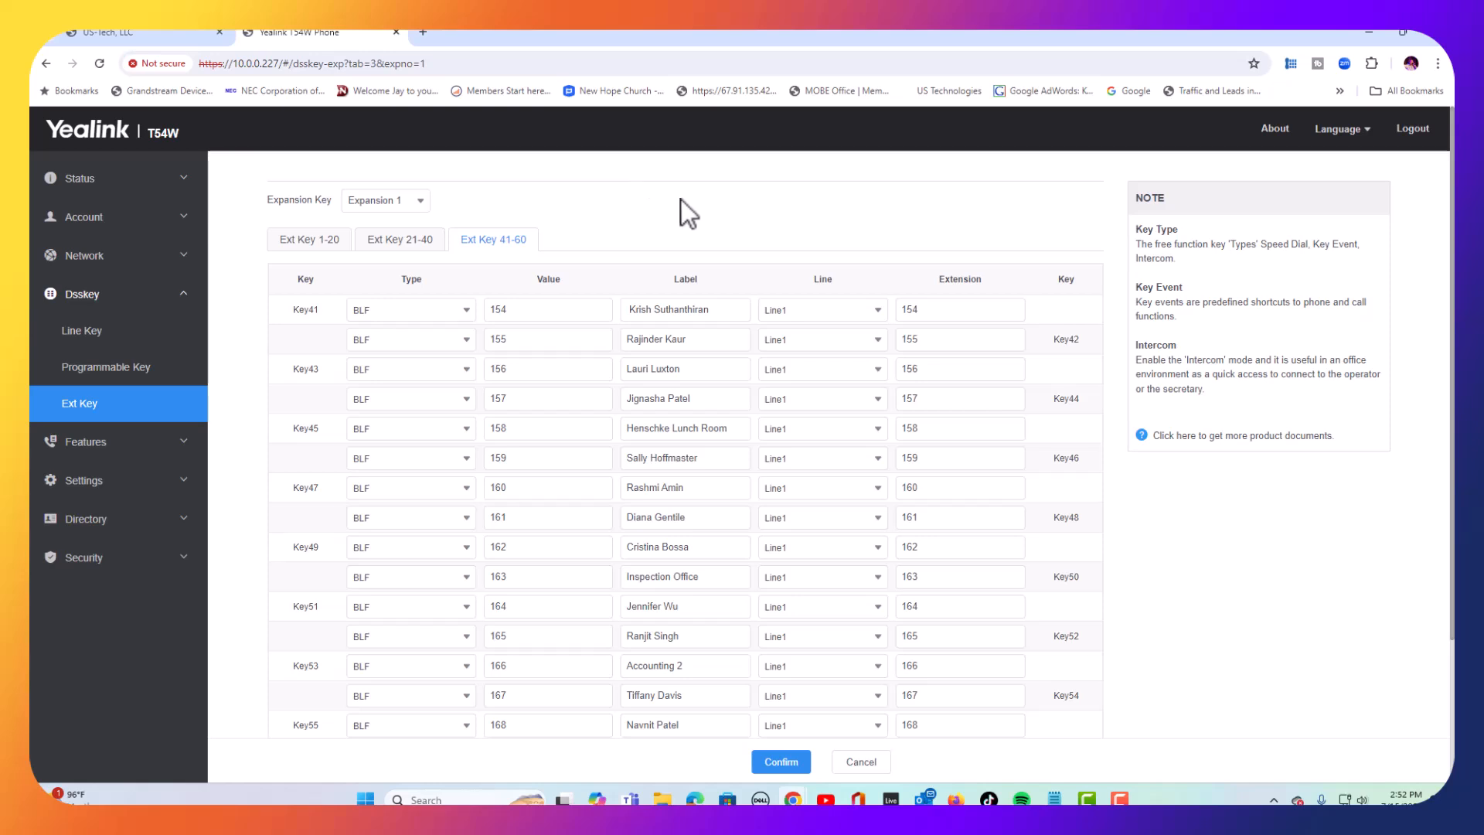
pyautogui.moveTo(681, 210)
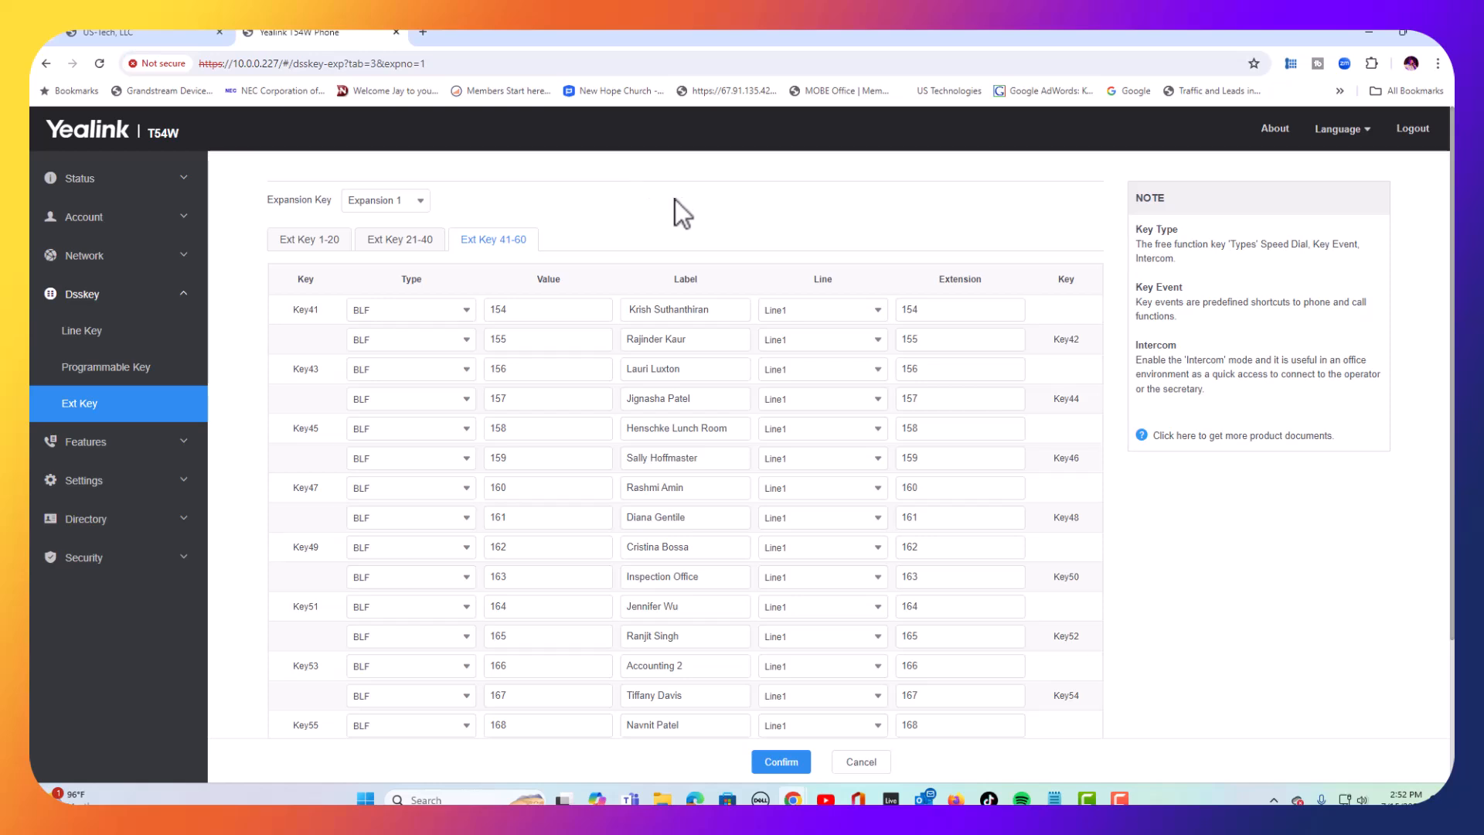
pyautogui.moveTo(385, 201)
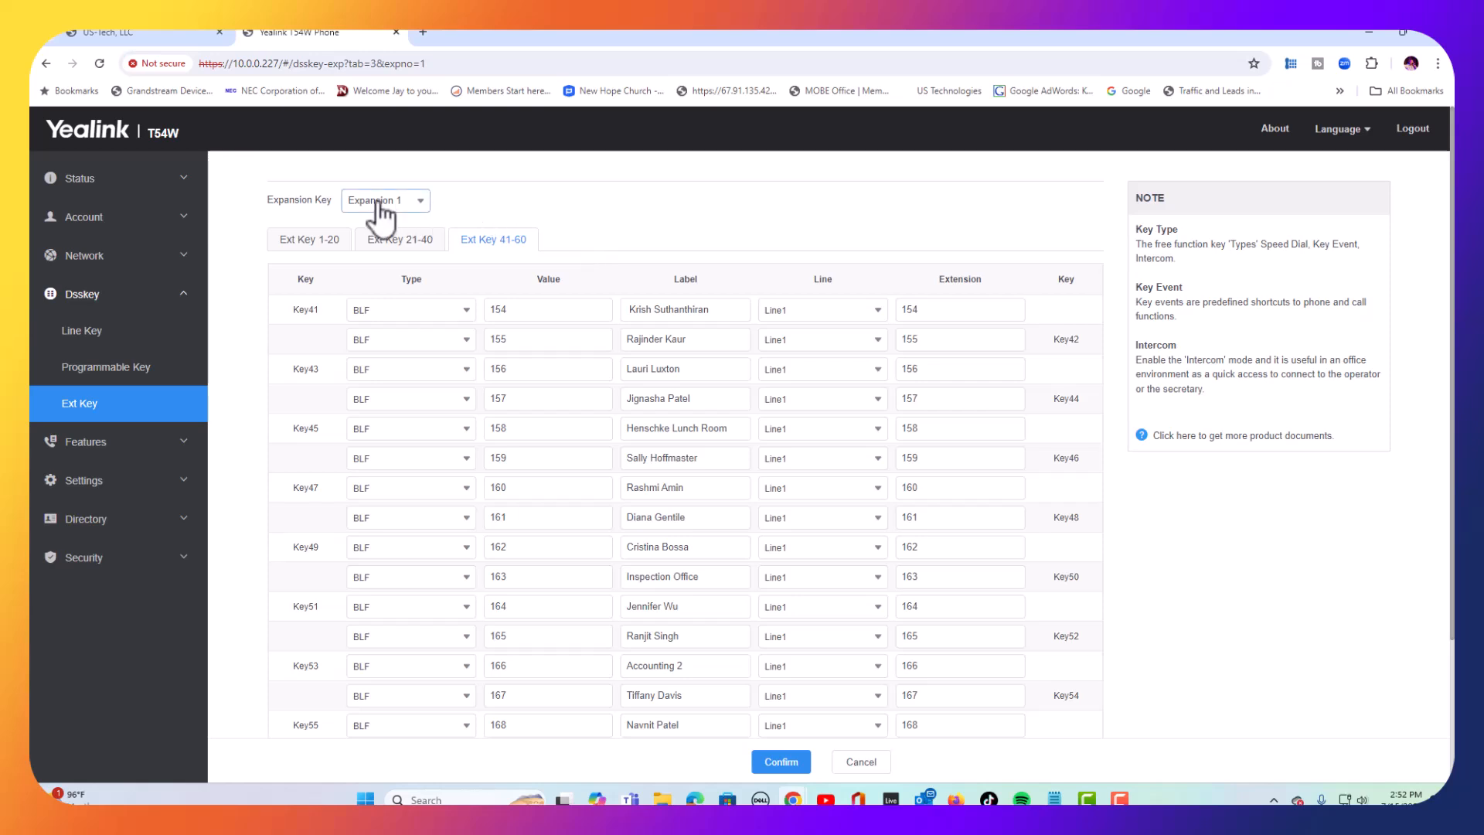
pyautogui.moveTo(875, 434)
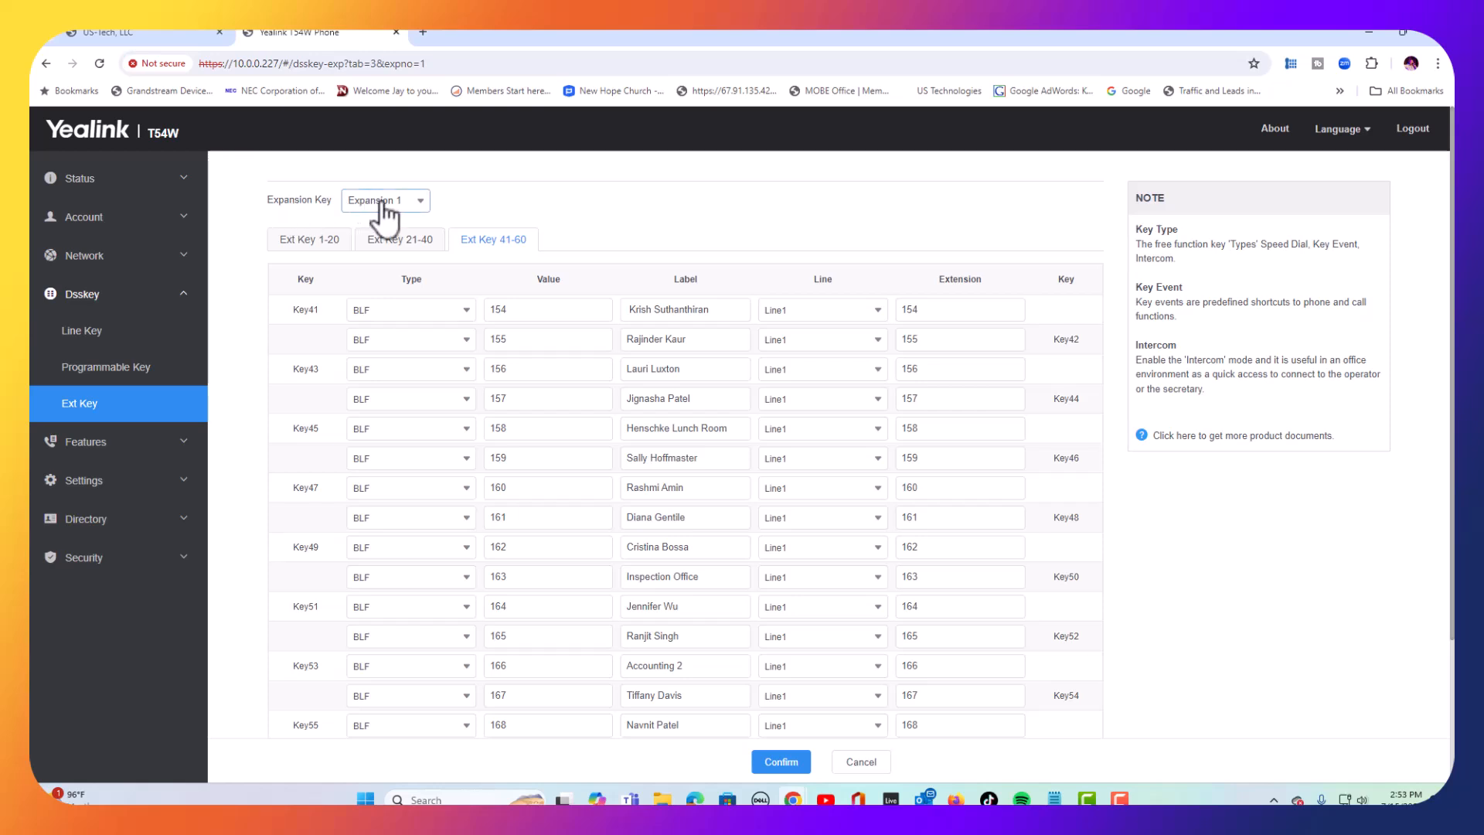
# - Switch the Expansion Key selection to Expansion 2, showing its unassigned keys
pyautogui.click(385, 199)
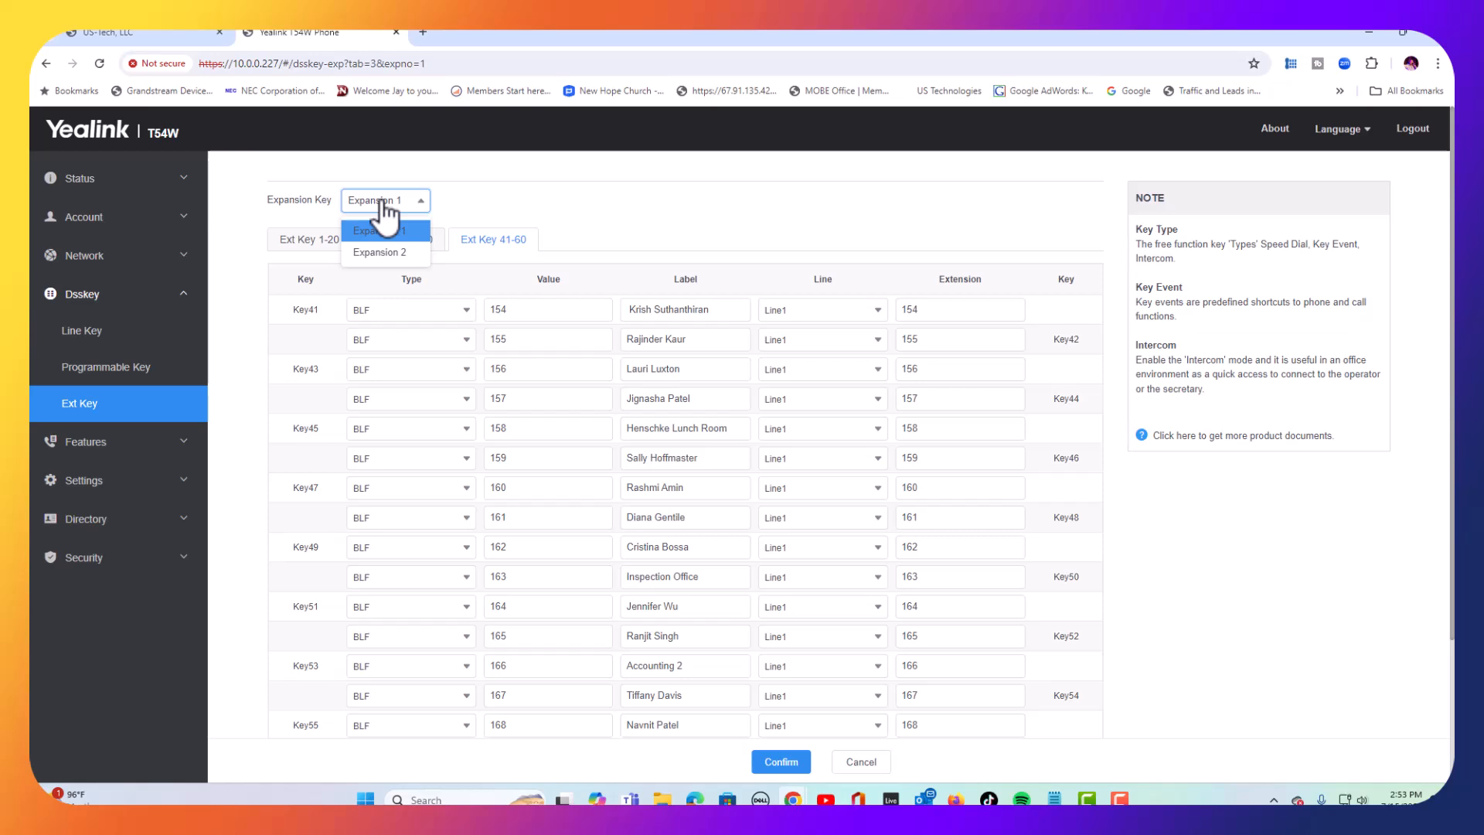
pyautogui.moveTo(385, 216)
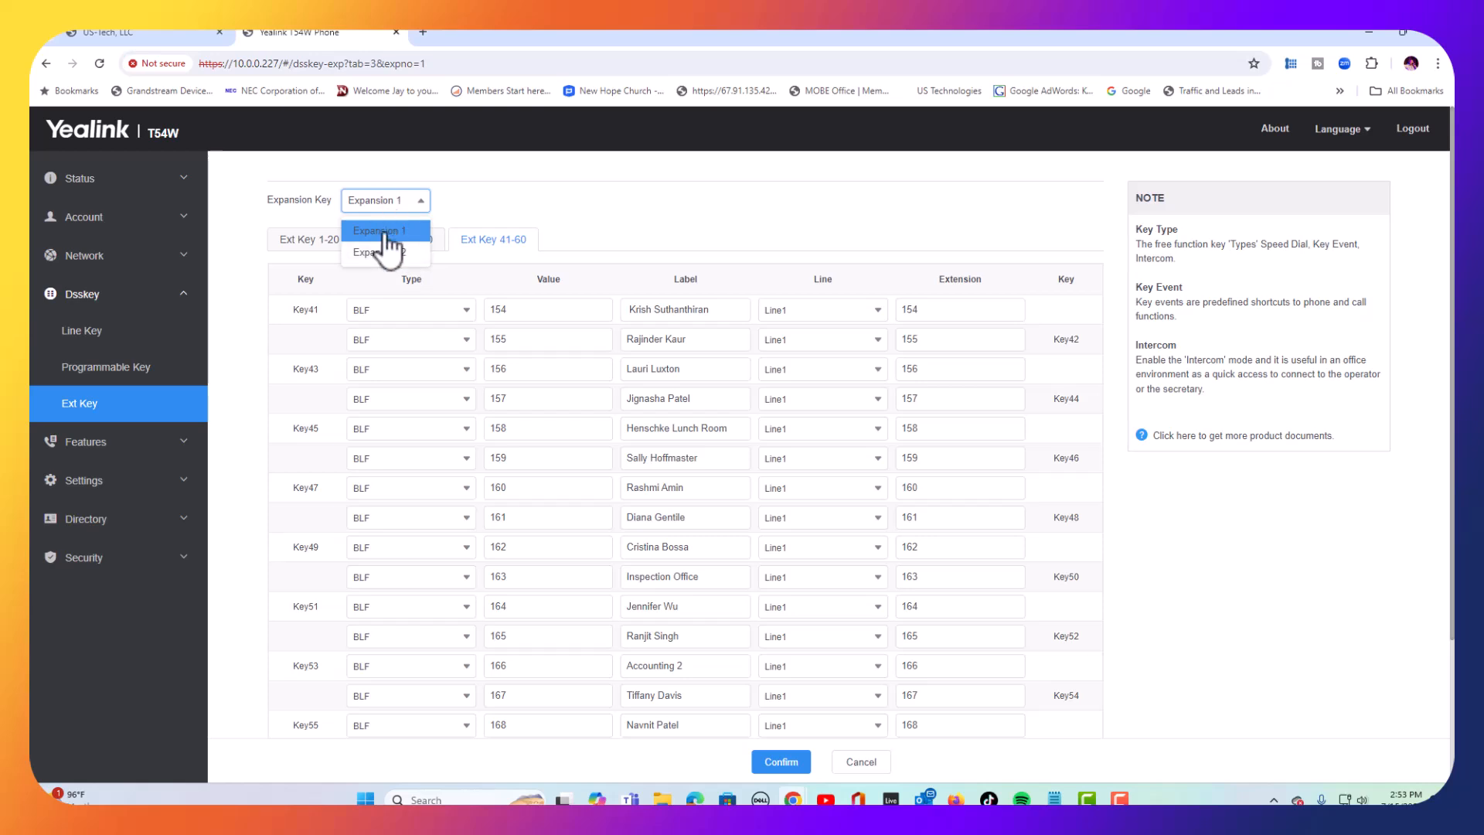
pyautogui.click(381, 252)
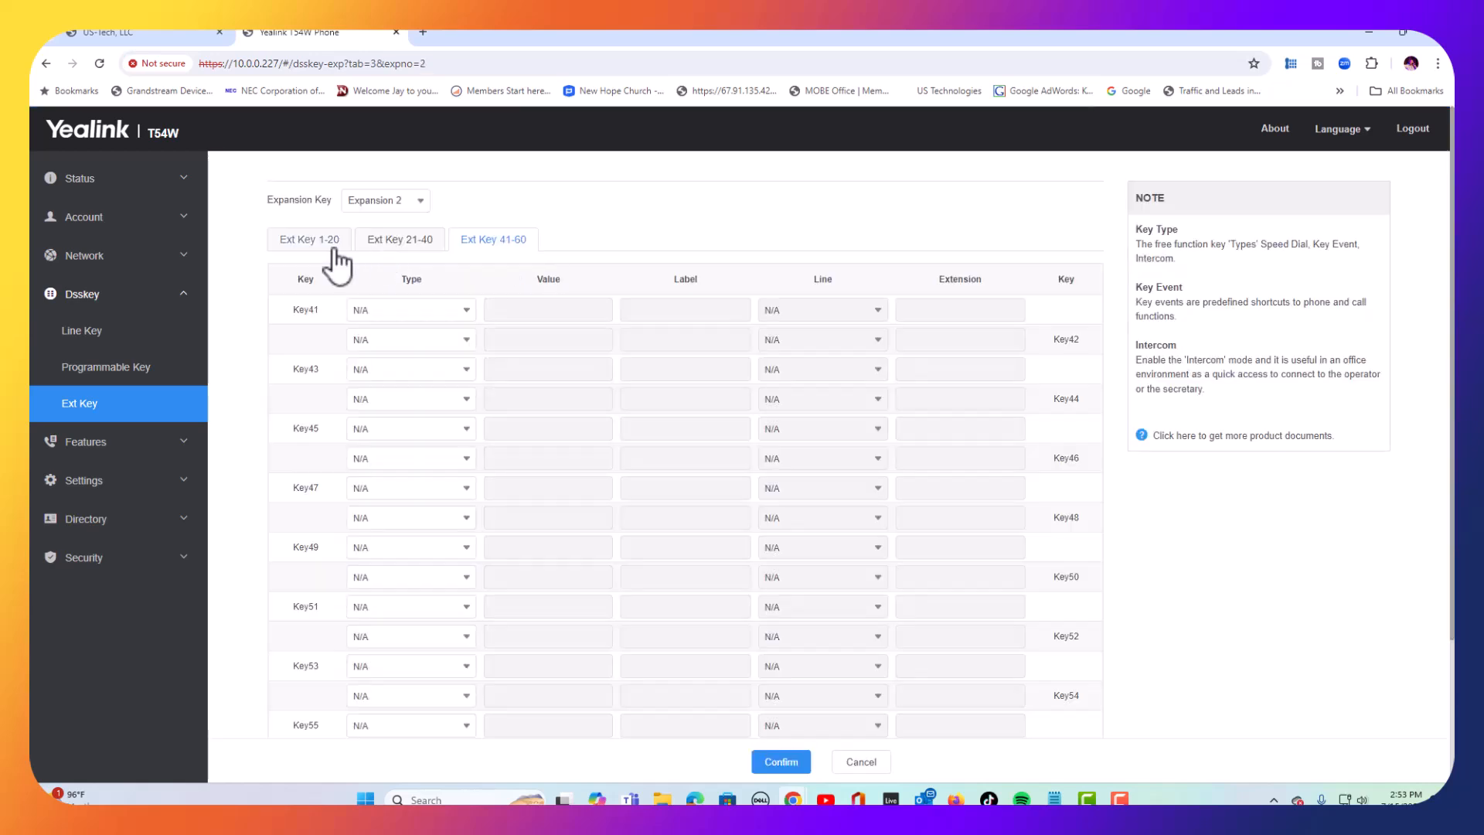
pyautogui.moveTo(309, 238)
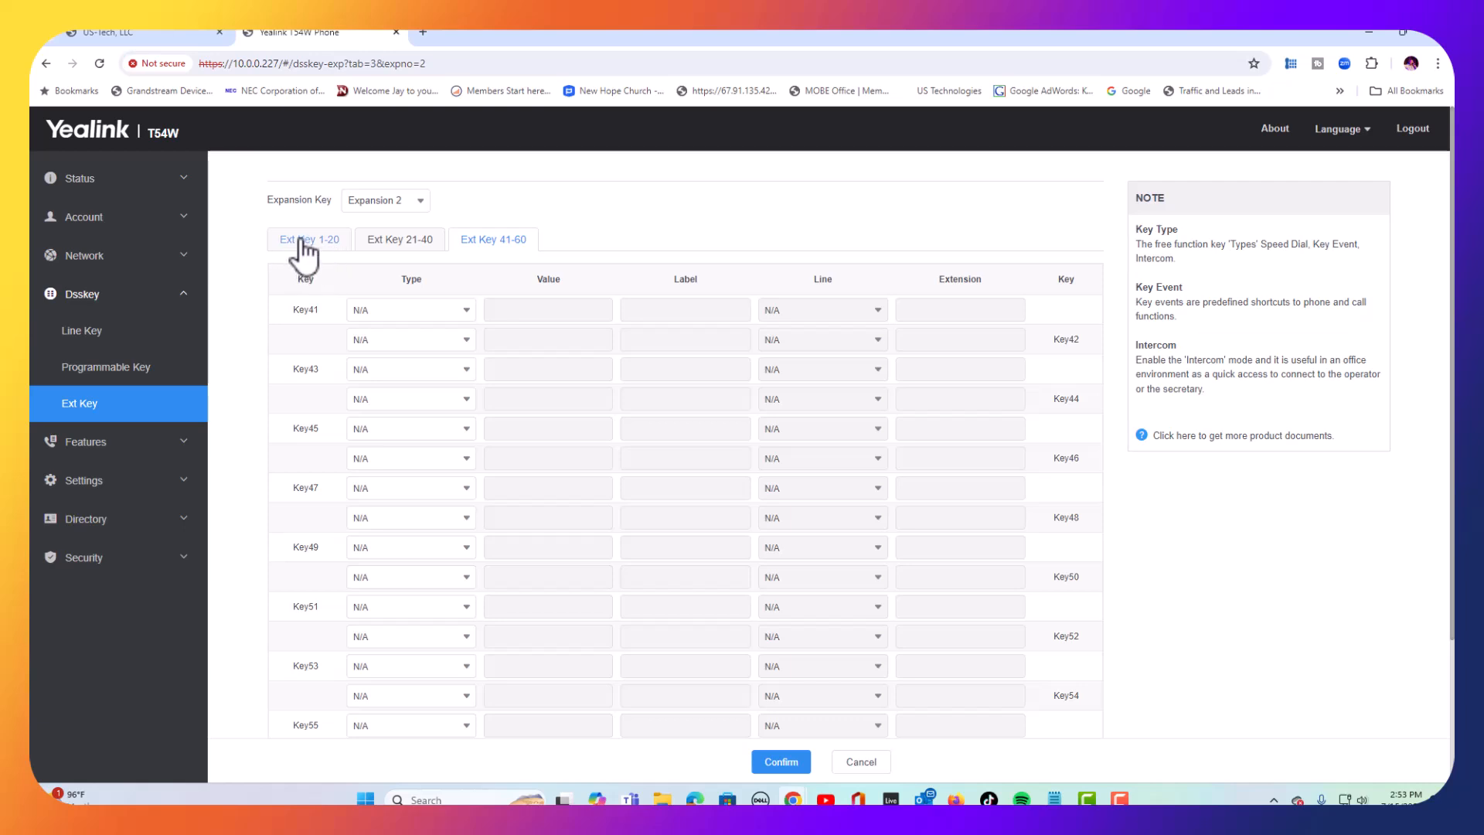
pyautogui.click(310, 238)
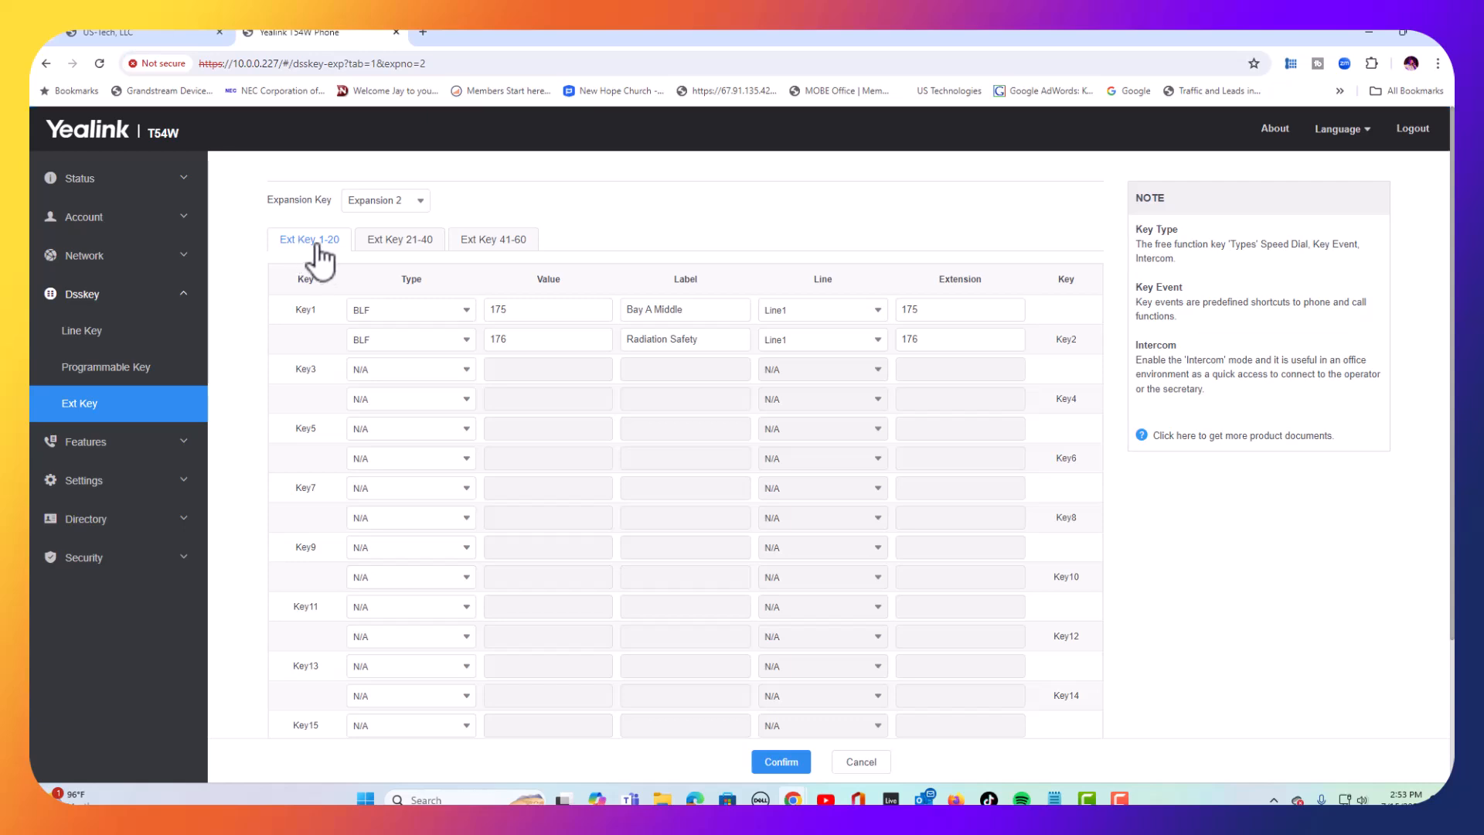
pyautogui.click(548, 309)
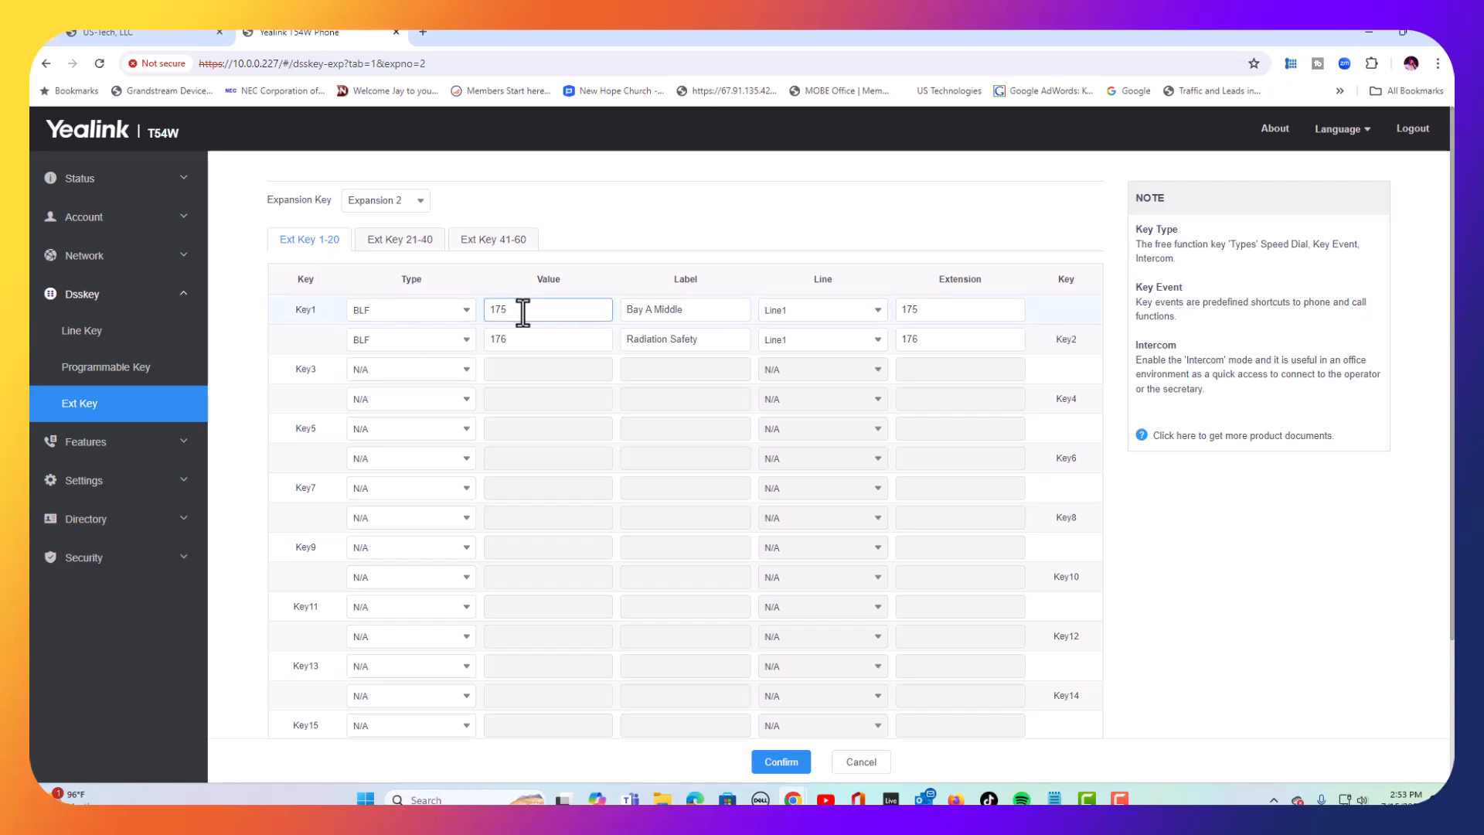
pyautogui.moveTo(406, 314)
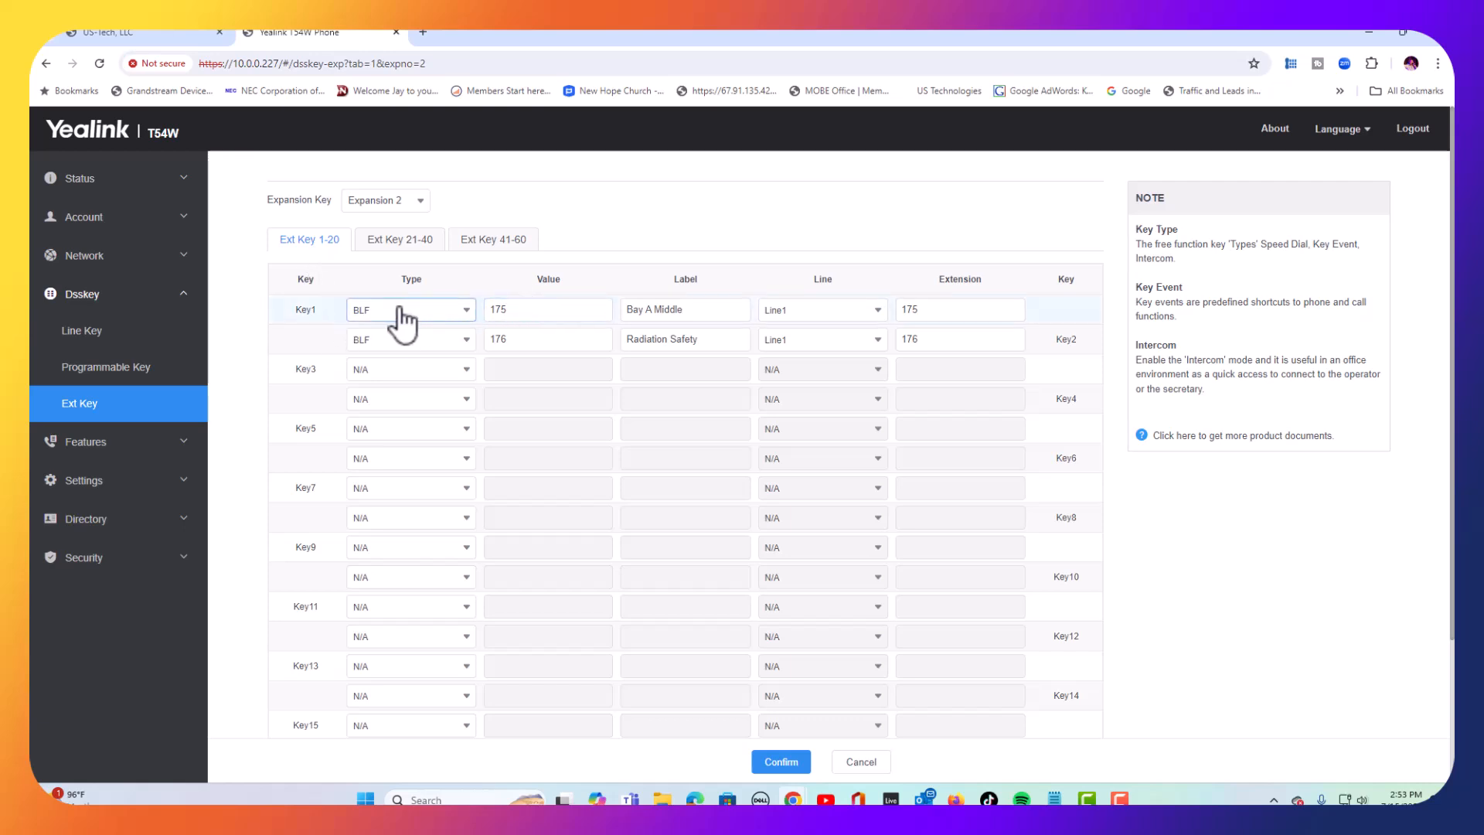
pyautogui.click(685, 309)
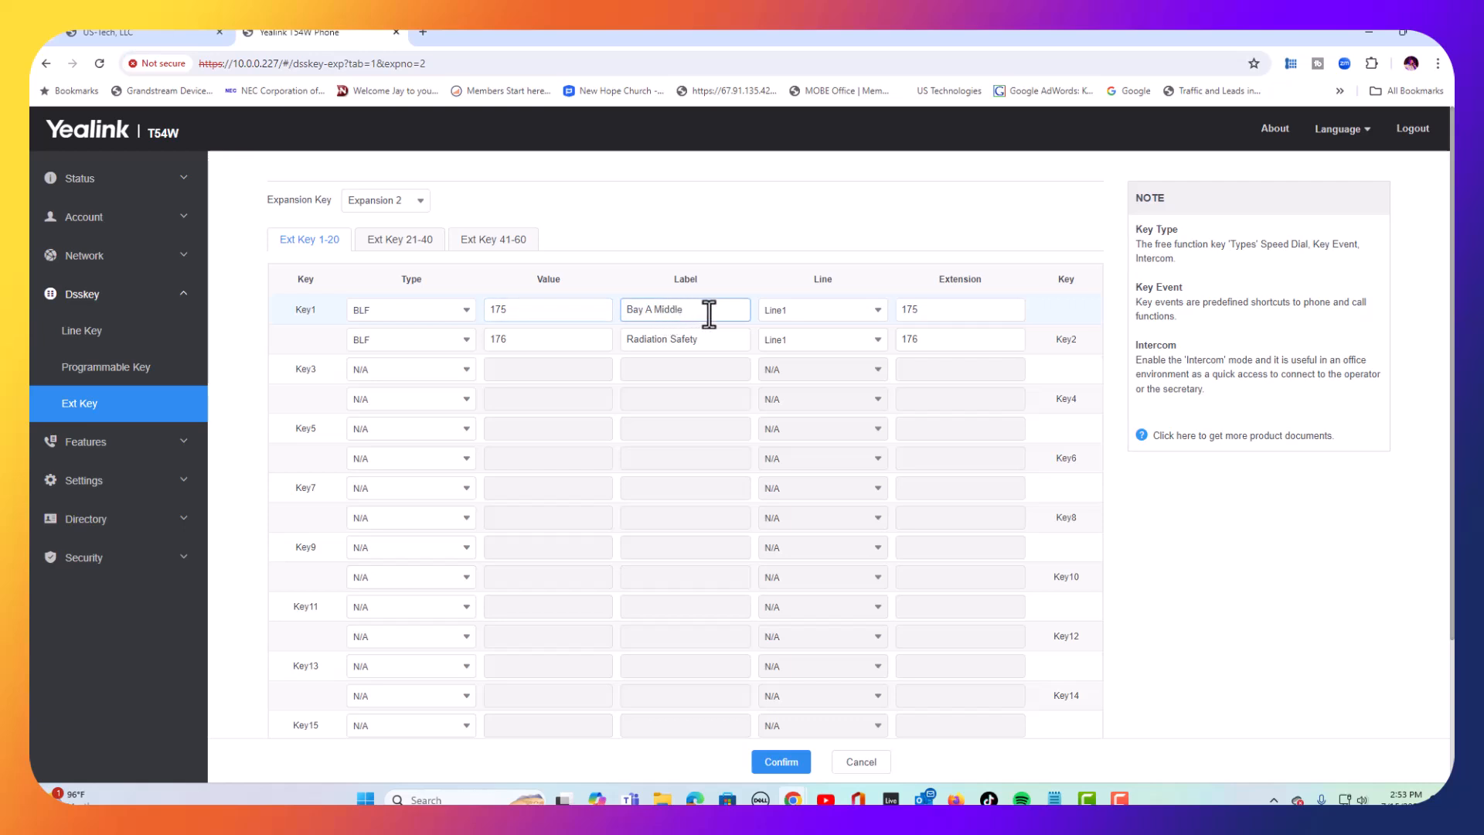
pyautogui.click(958, 309)
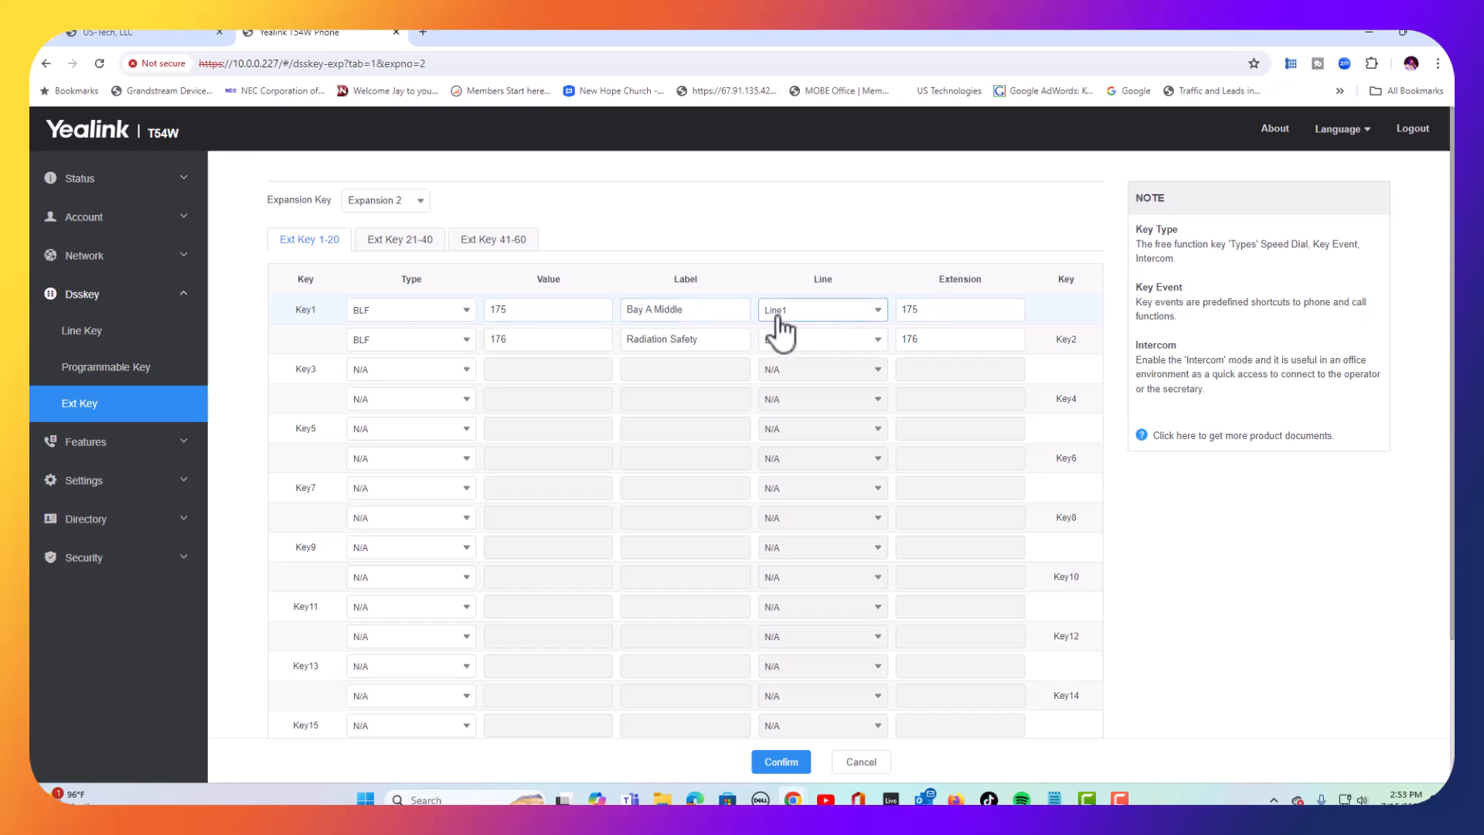
pyautogui.click(821, 339)
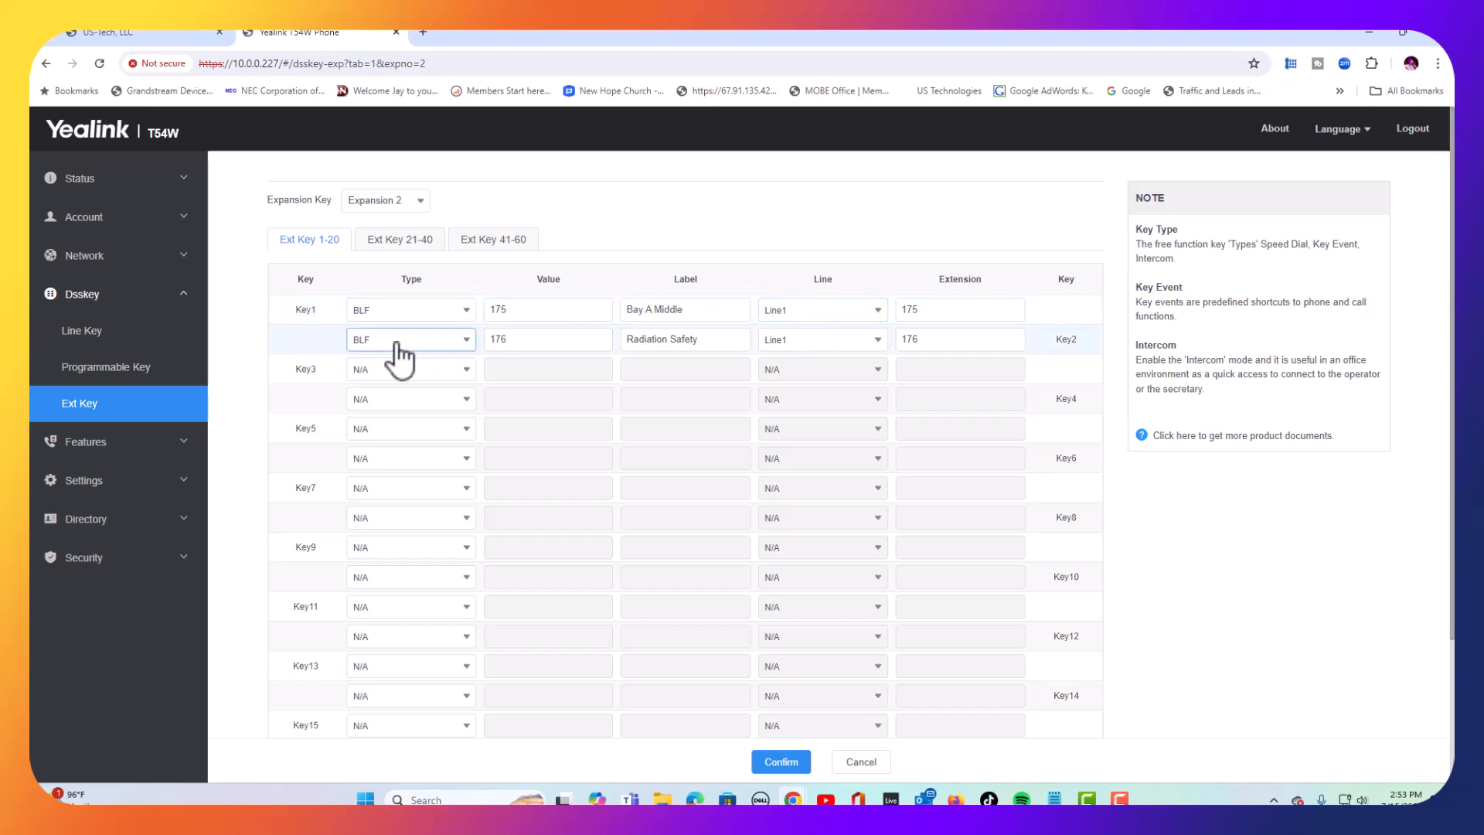
pyautogui.click(547, 339)
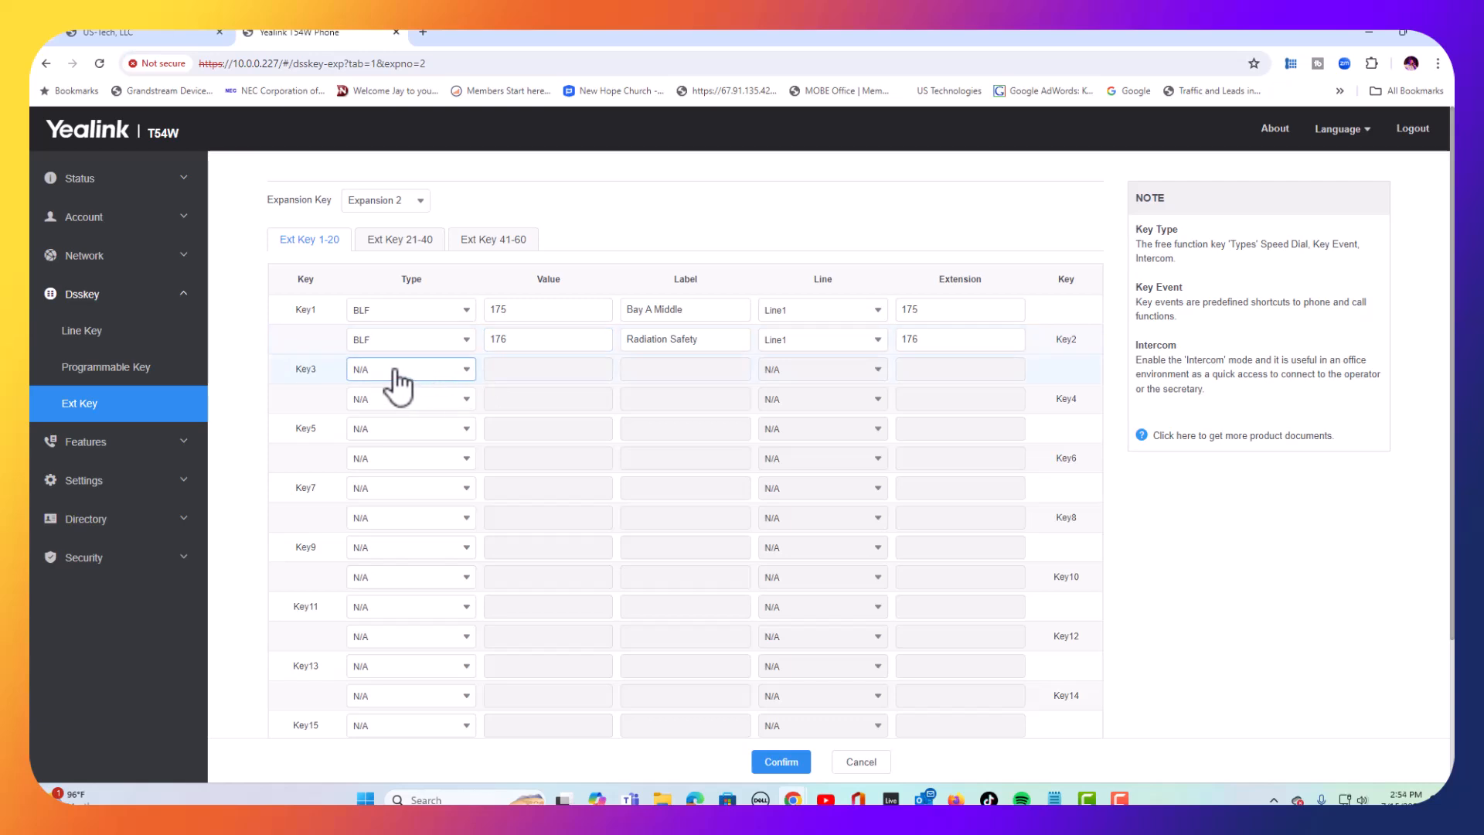
# - Make key 3 a BLF labelled 'Bay A Mezzanine' for extension 177 and confirm the settings
pyautogui.click(410, 370)
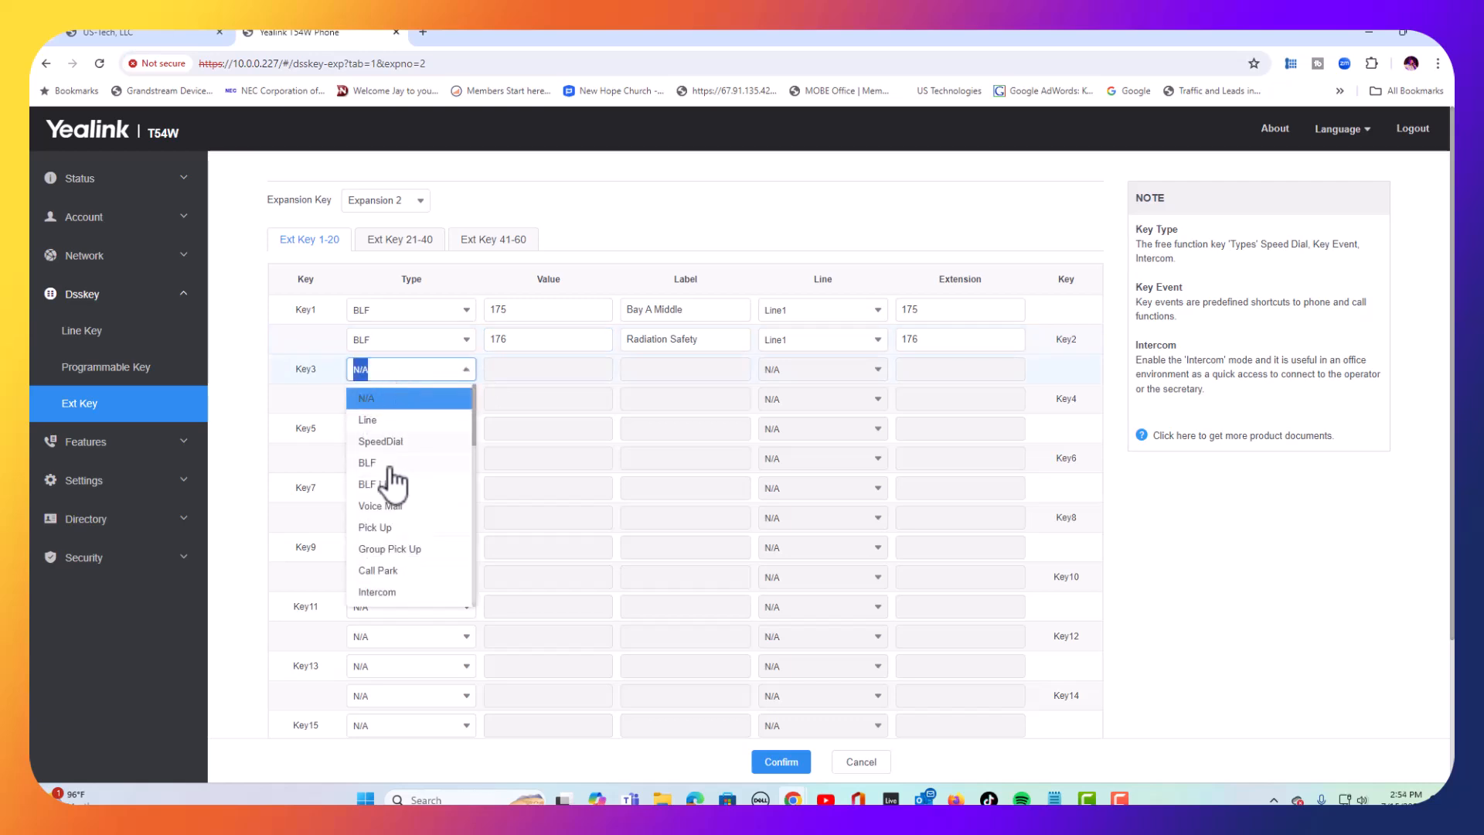
pyautogui.click(368, 462)
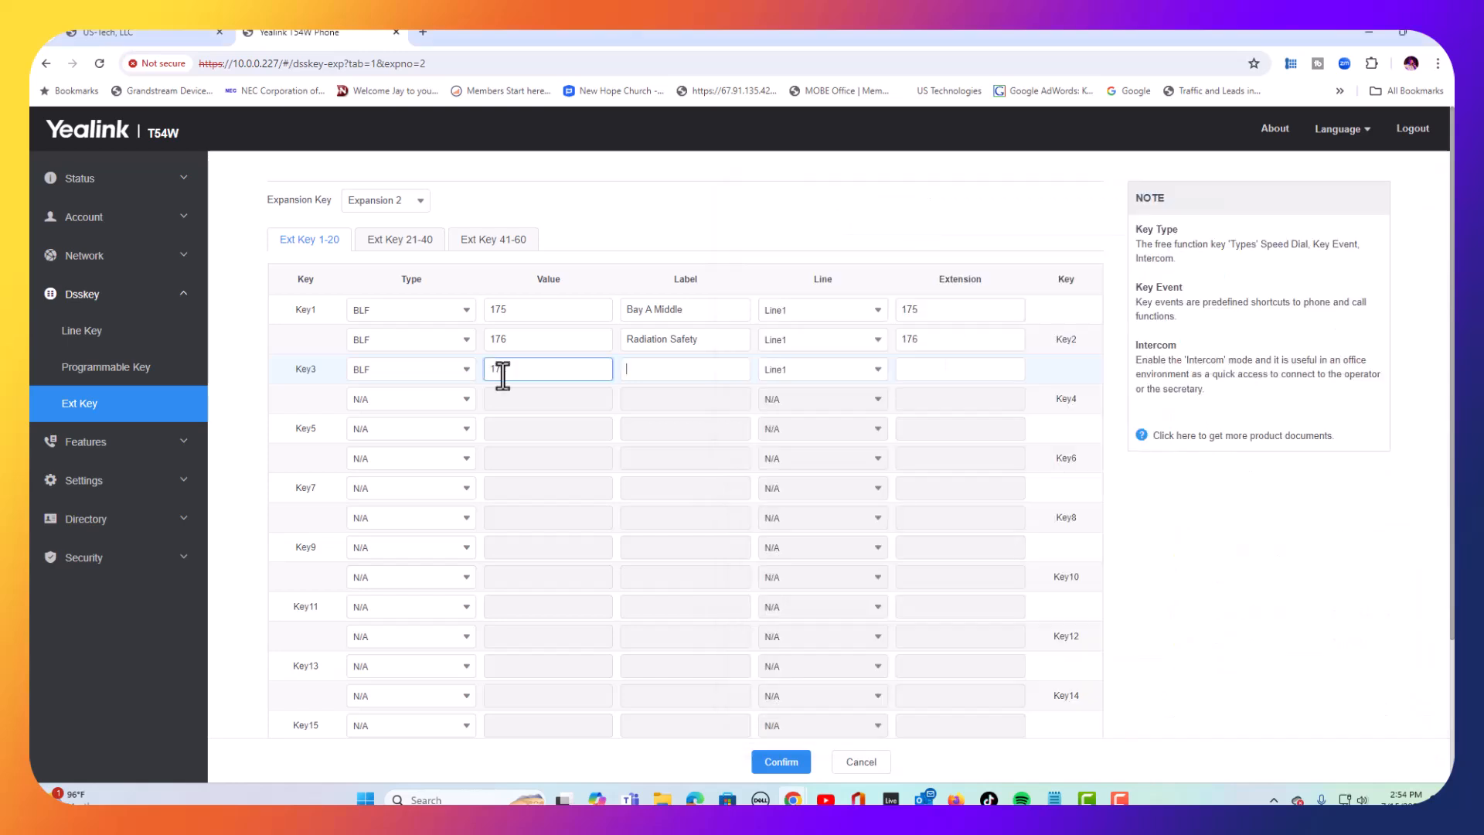
pyautogui.write('Bay A Mezzanine')
pyautogui.click(960, 368)
pyautogui.write('177')
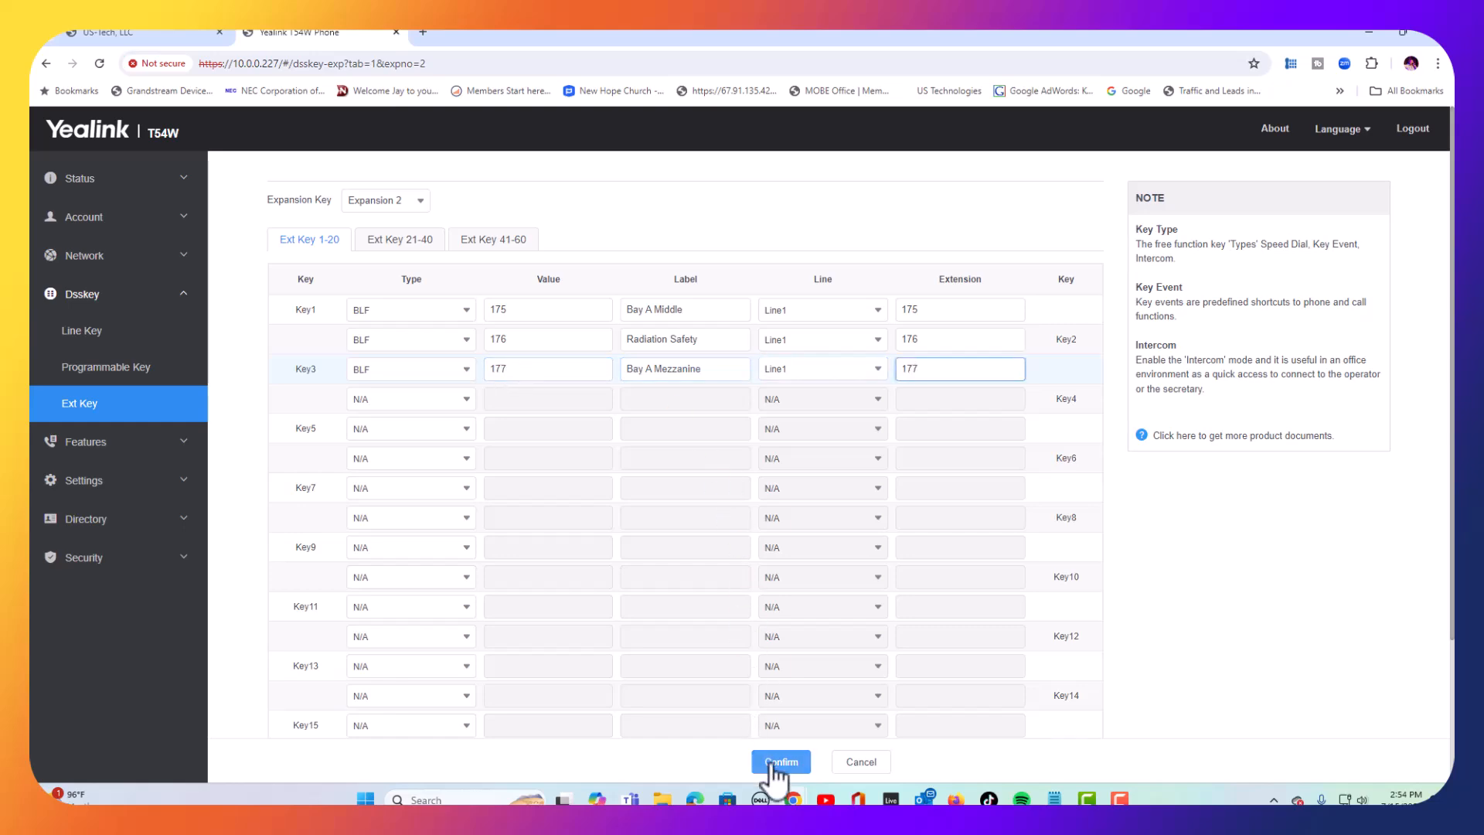
pyautogui.click(779, 762)
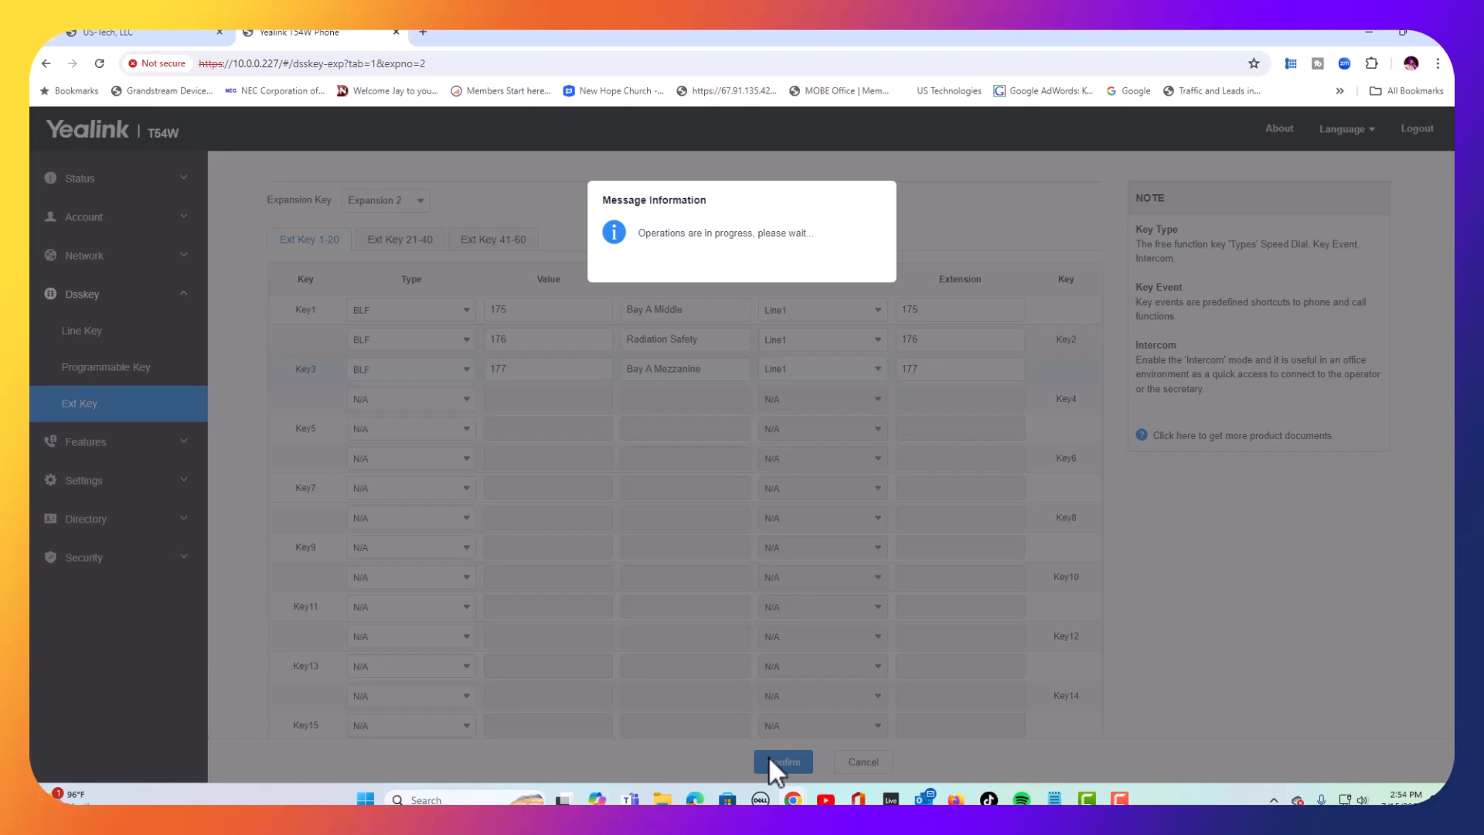
pyautogui.click(781, 761)
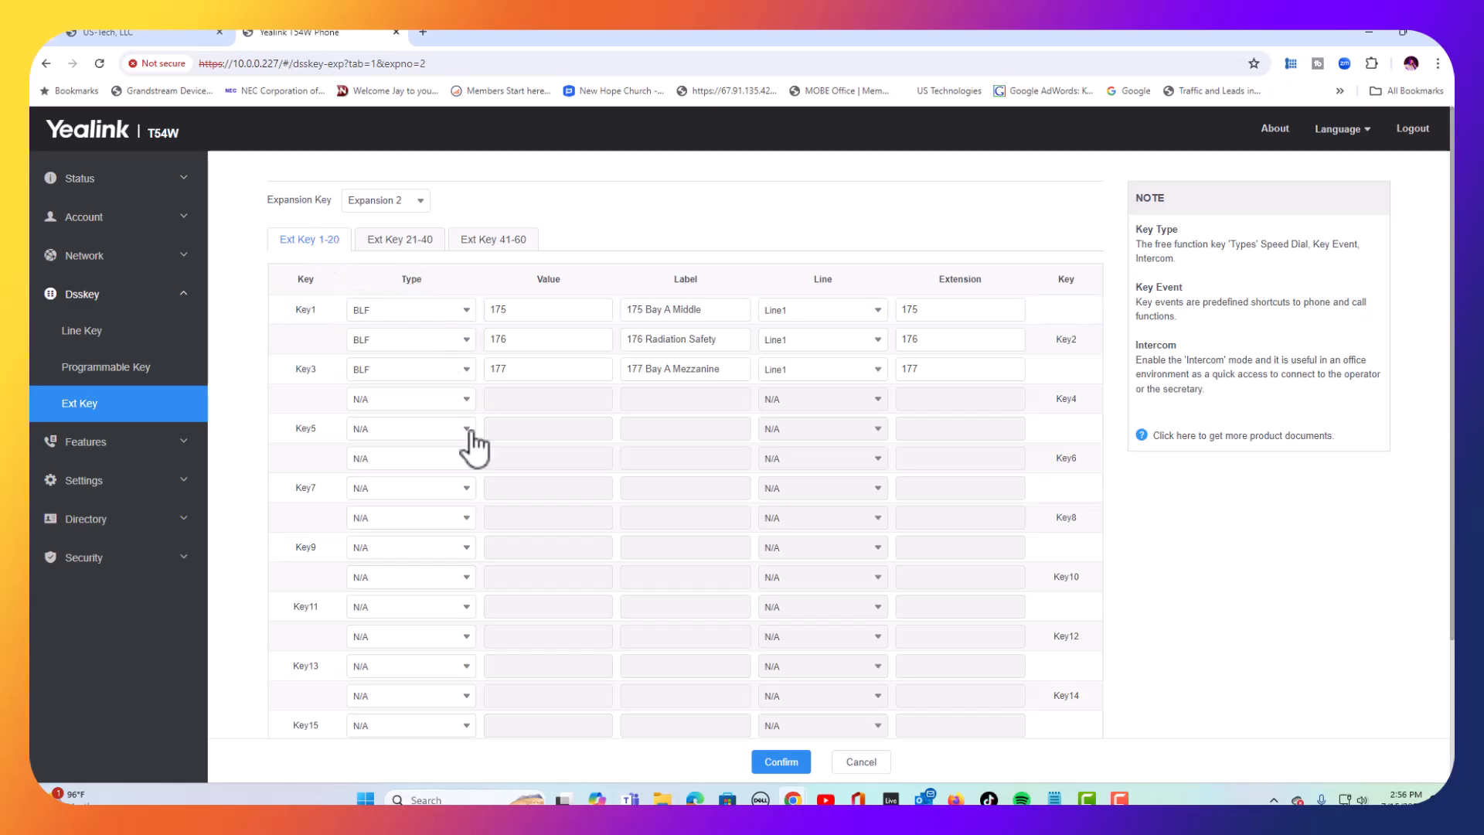
# - Review Expansion 2's keys 21–40 and 41–60, keeping Expansion 2 selected
pyautogui.click(398, 238)
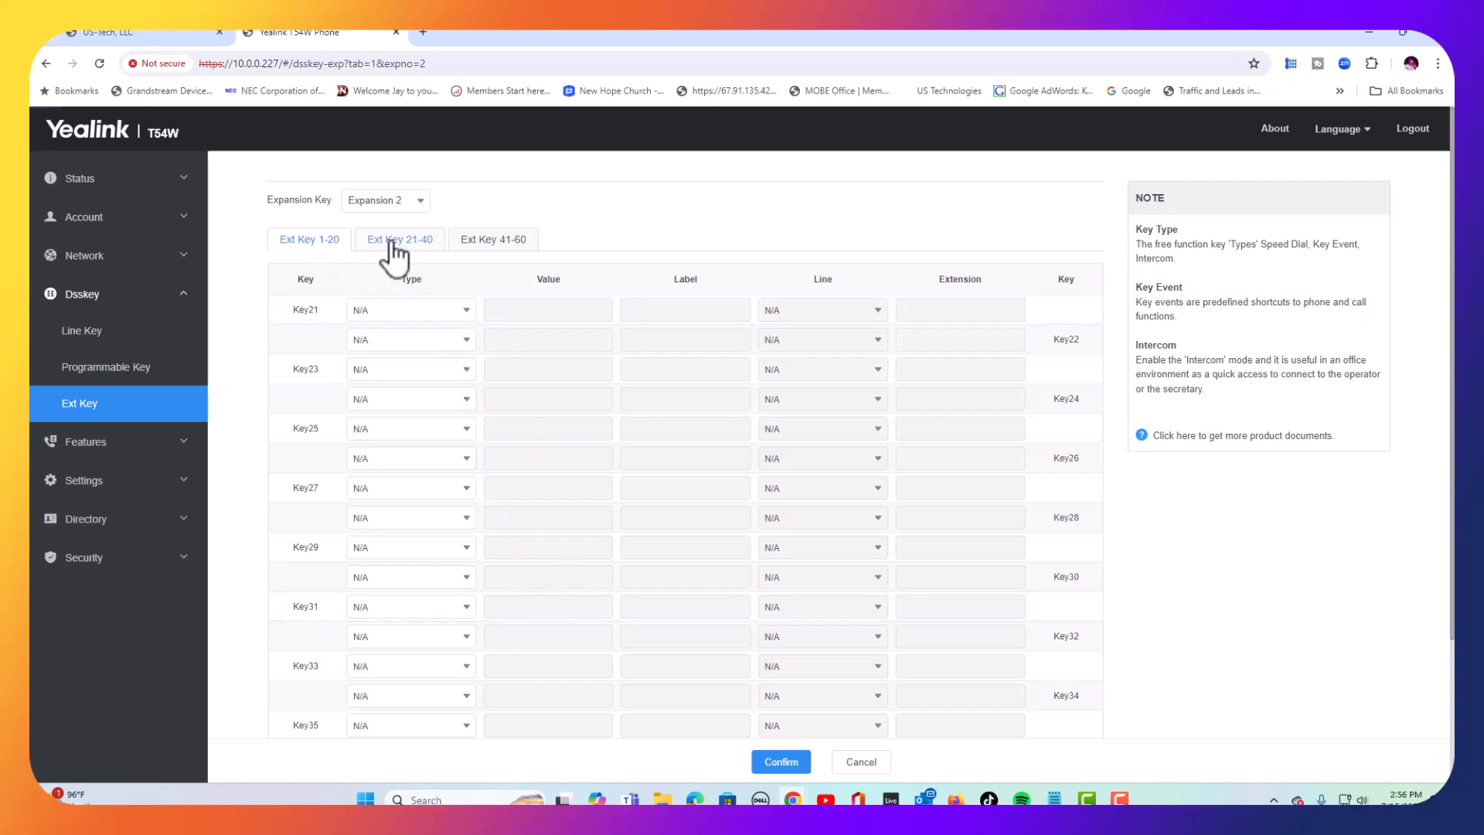
pyautogui.click(398, 238)
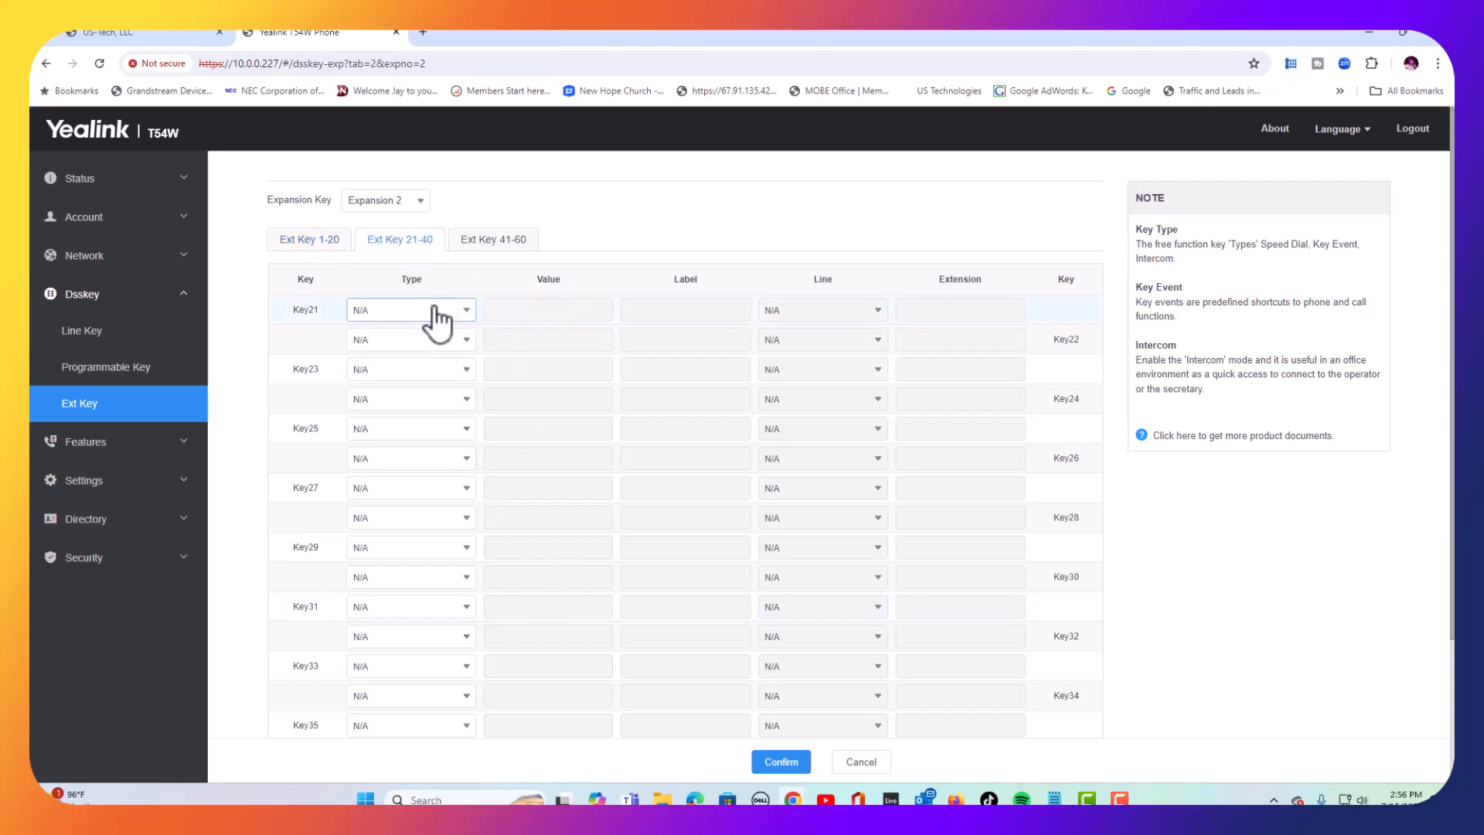
pyautogui.moveTo(491, 238)
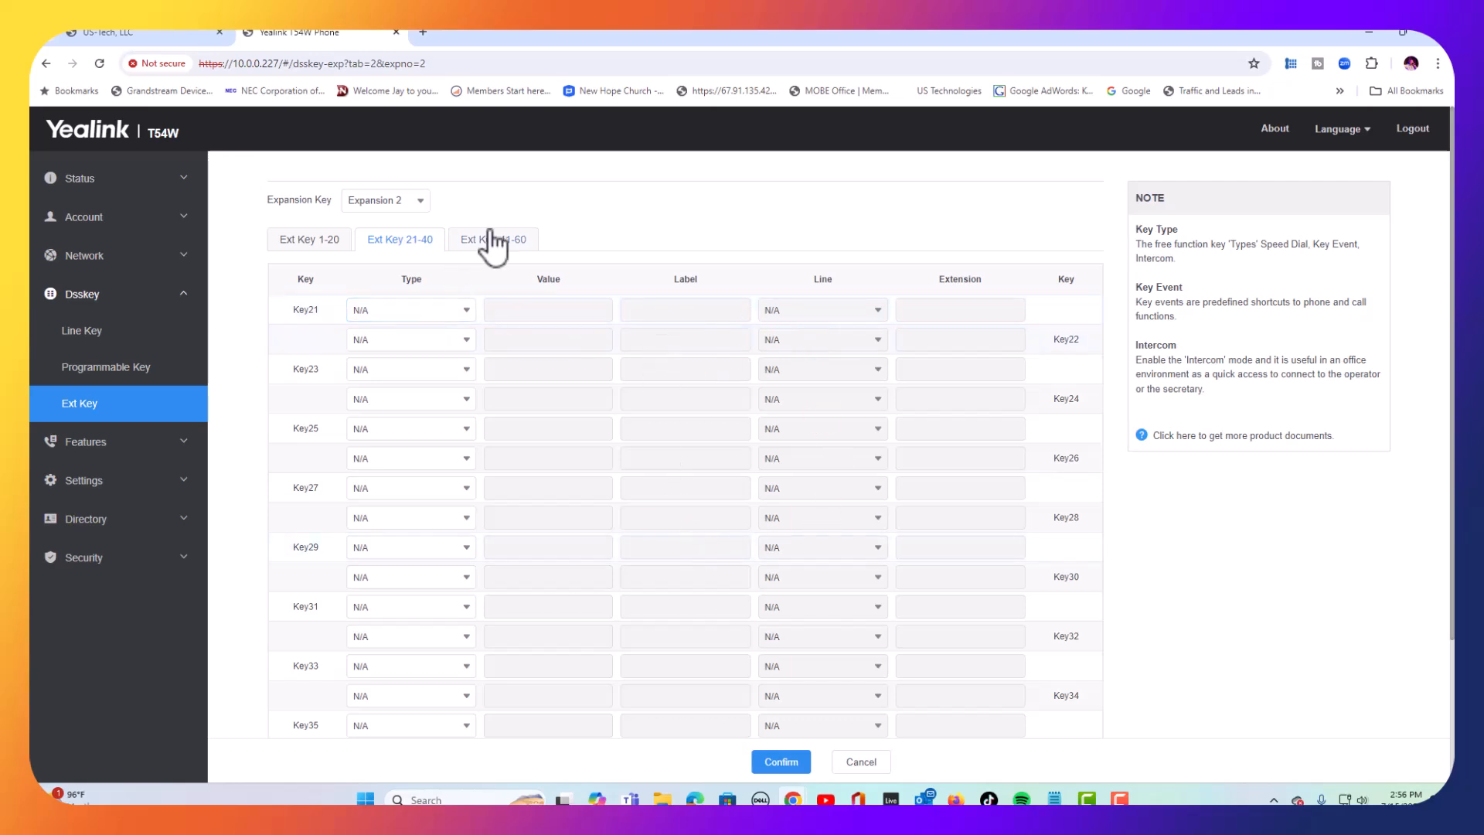
pyautogui.click(492, 238)
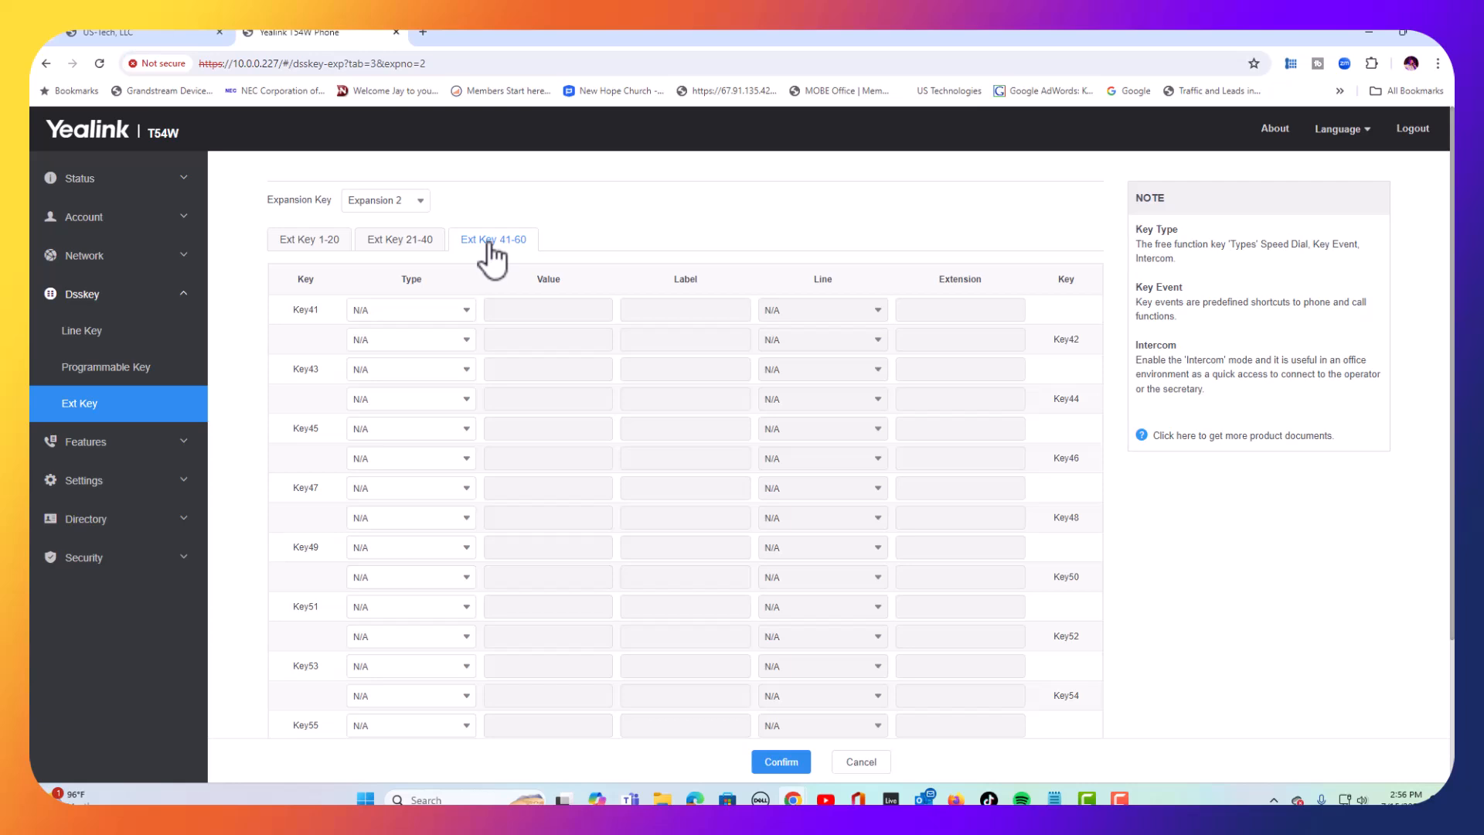
pyautogui.moveTo(402, 205)
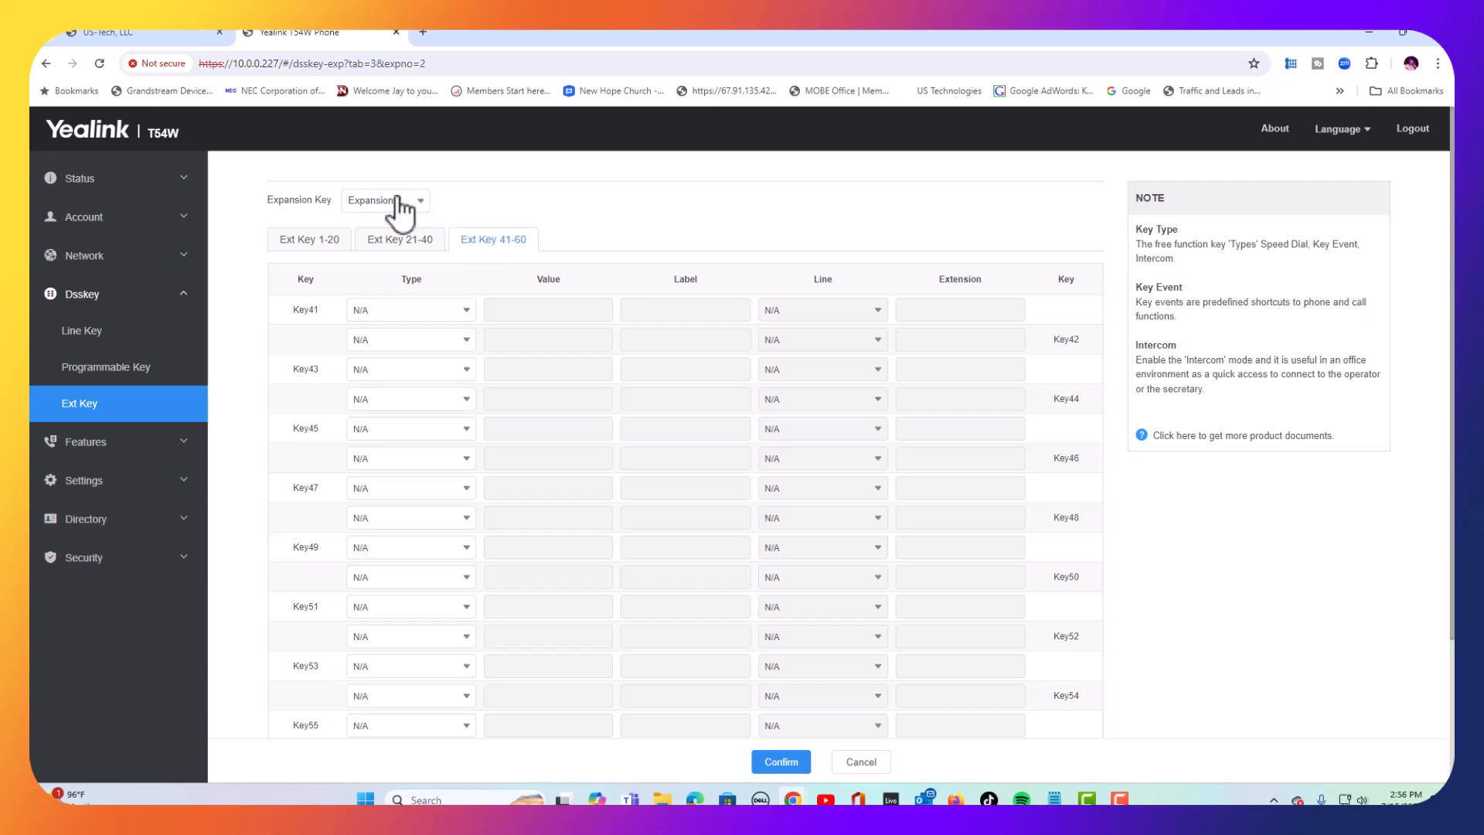
pyautogui.click(383, 199)
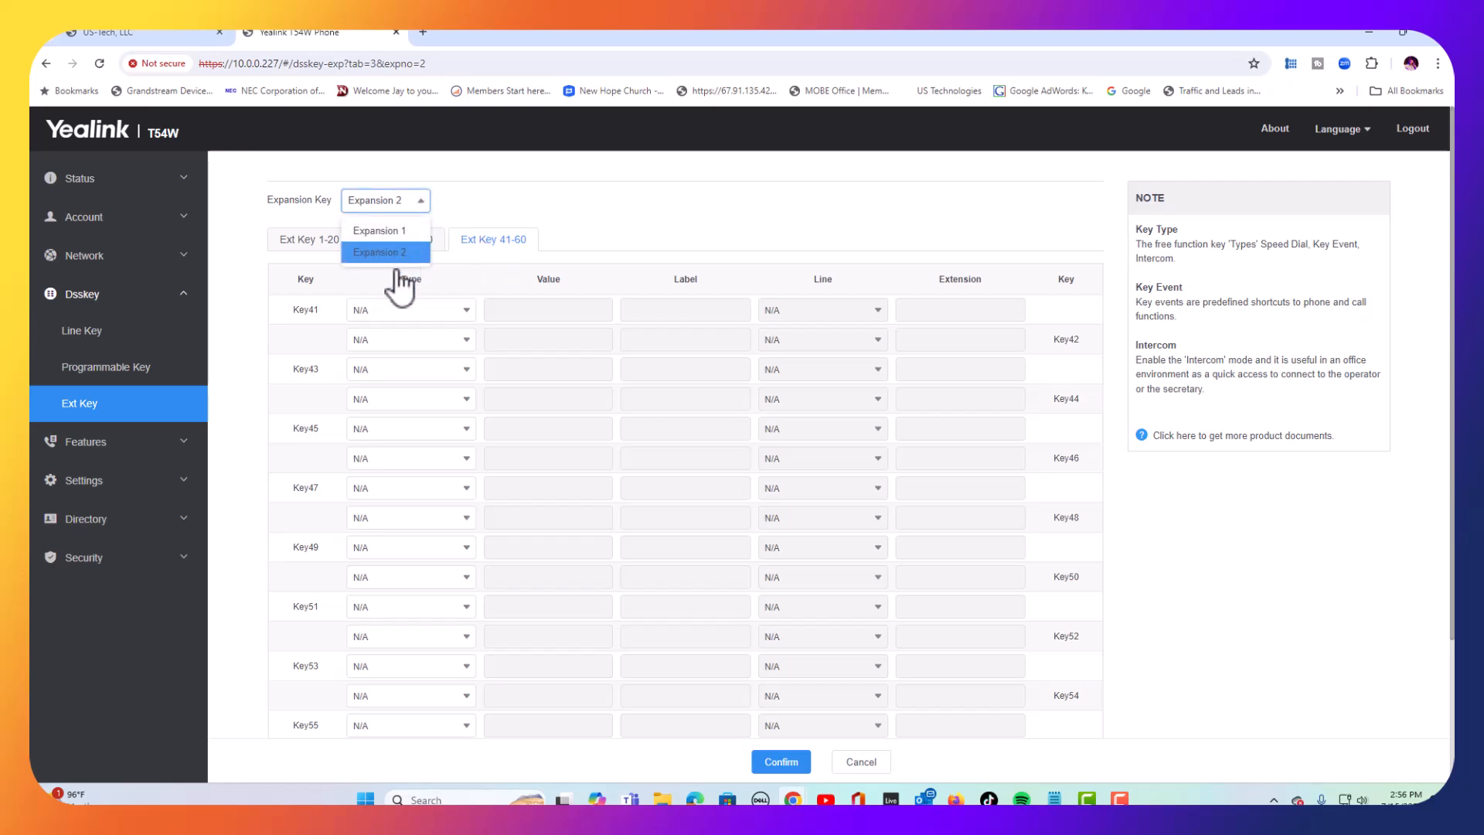
pyautogui.click(379, 252)
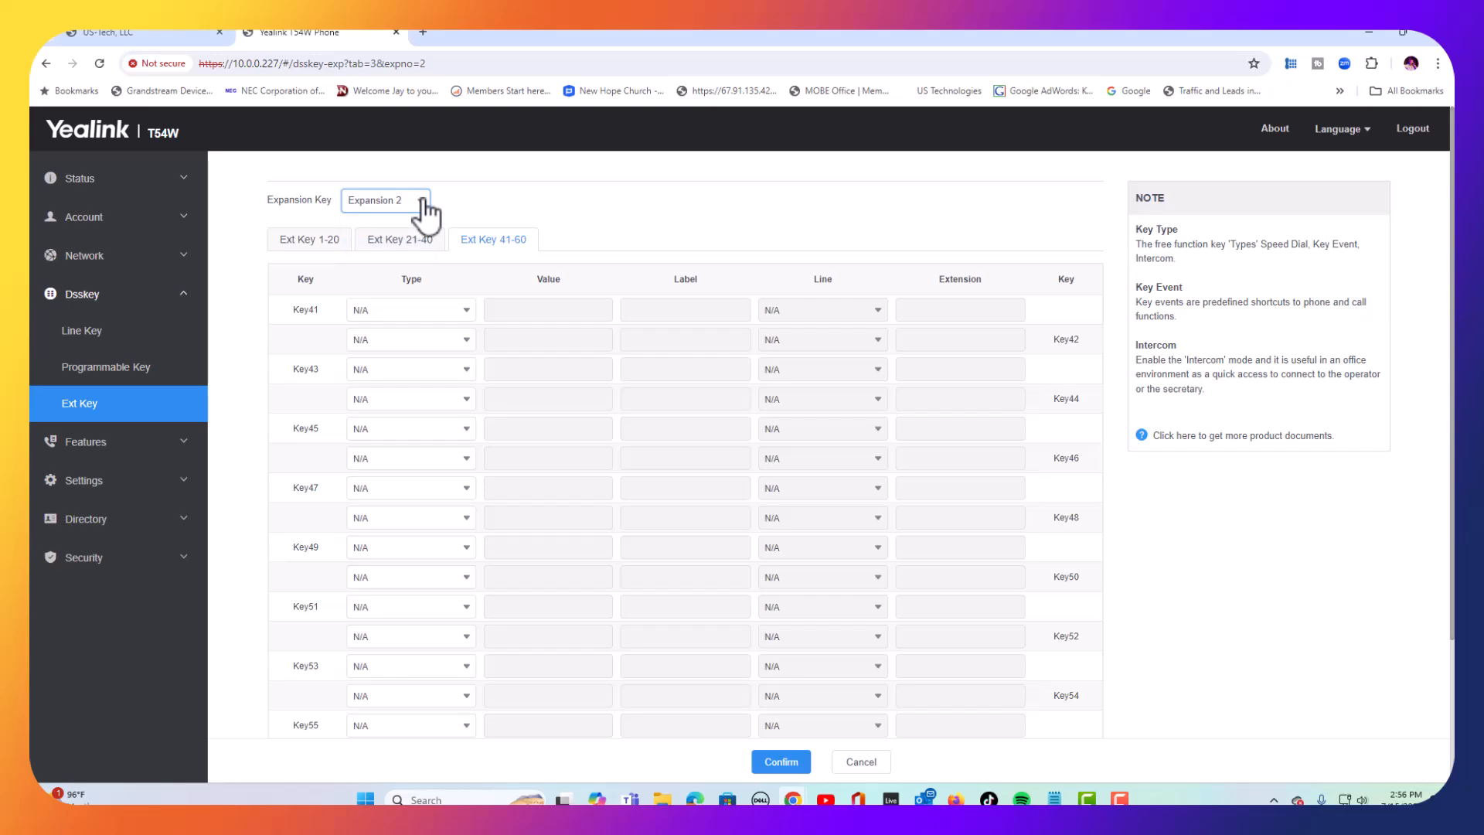
pyautogui.moveTo(565, 211)
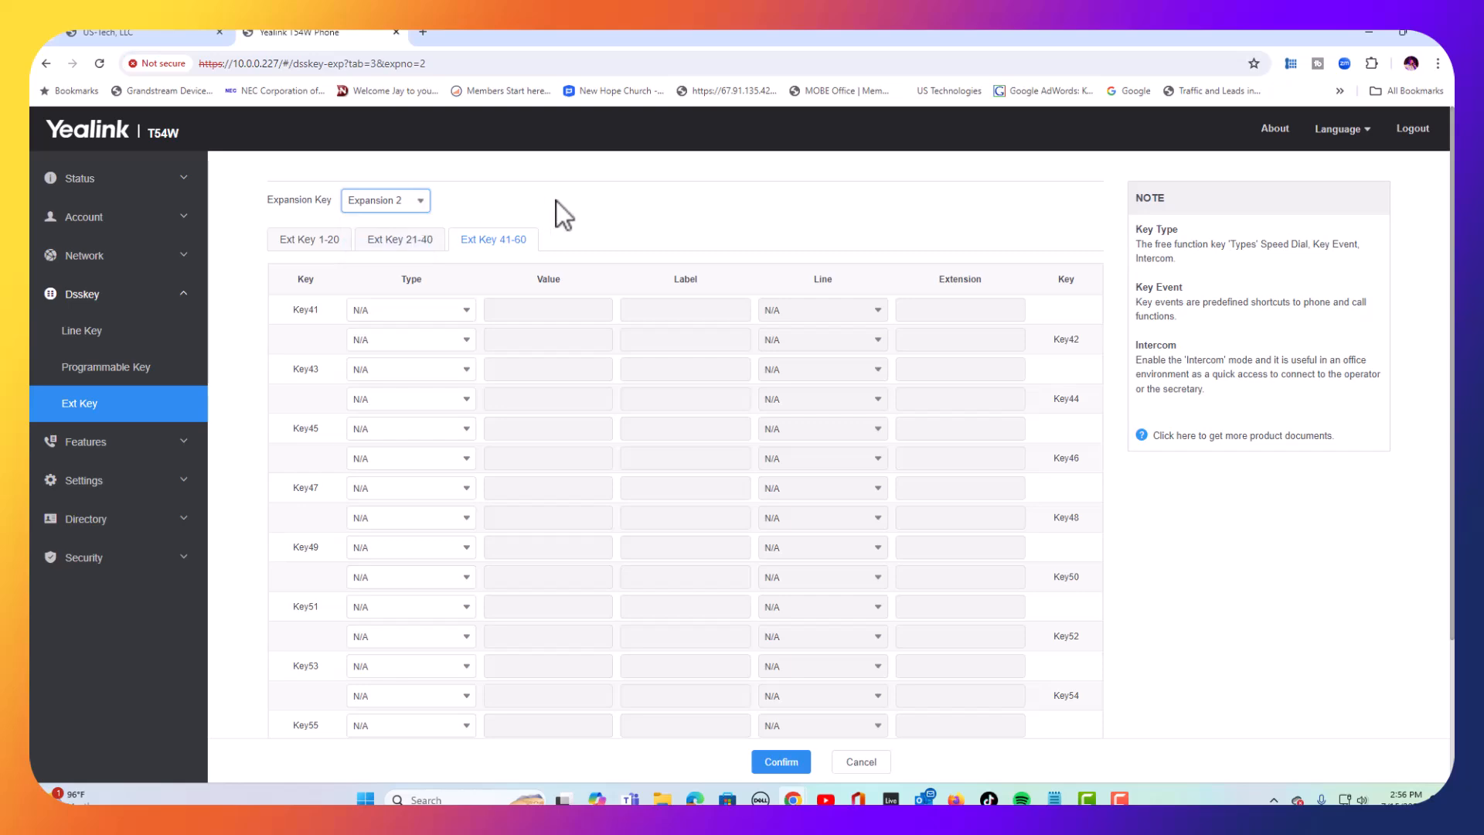